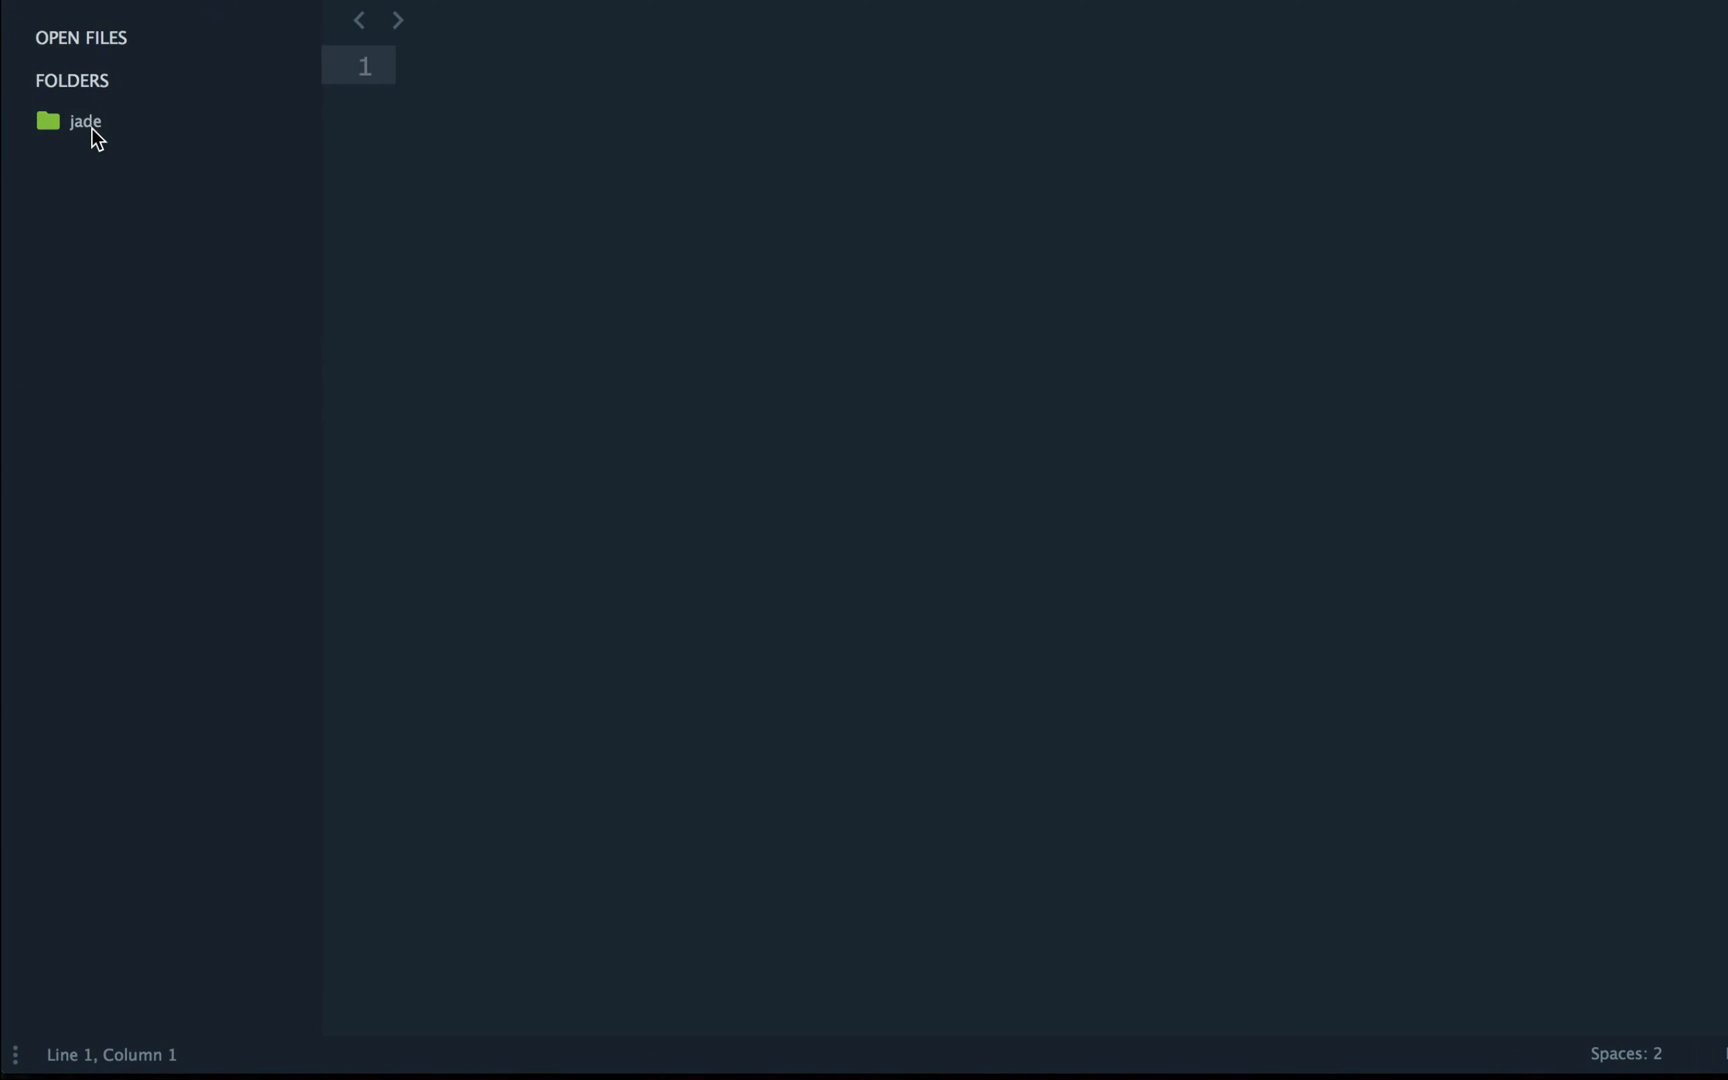
Step: Expand the jade folder and open package.json to check the gulp and gulp-jade devDependencies
left_click(85, 121)
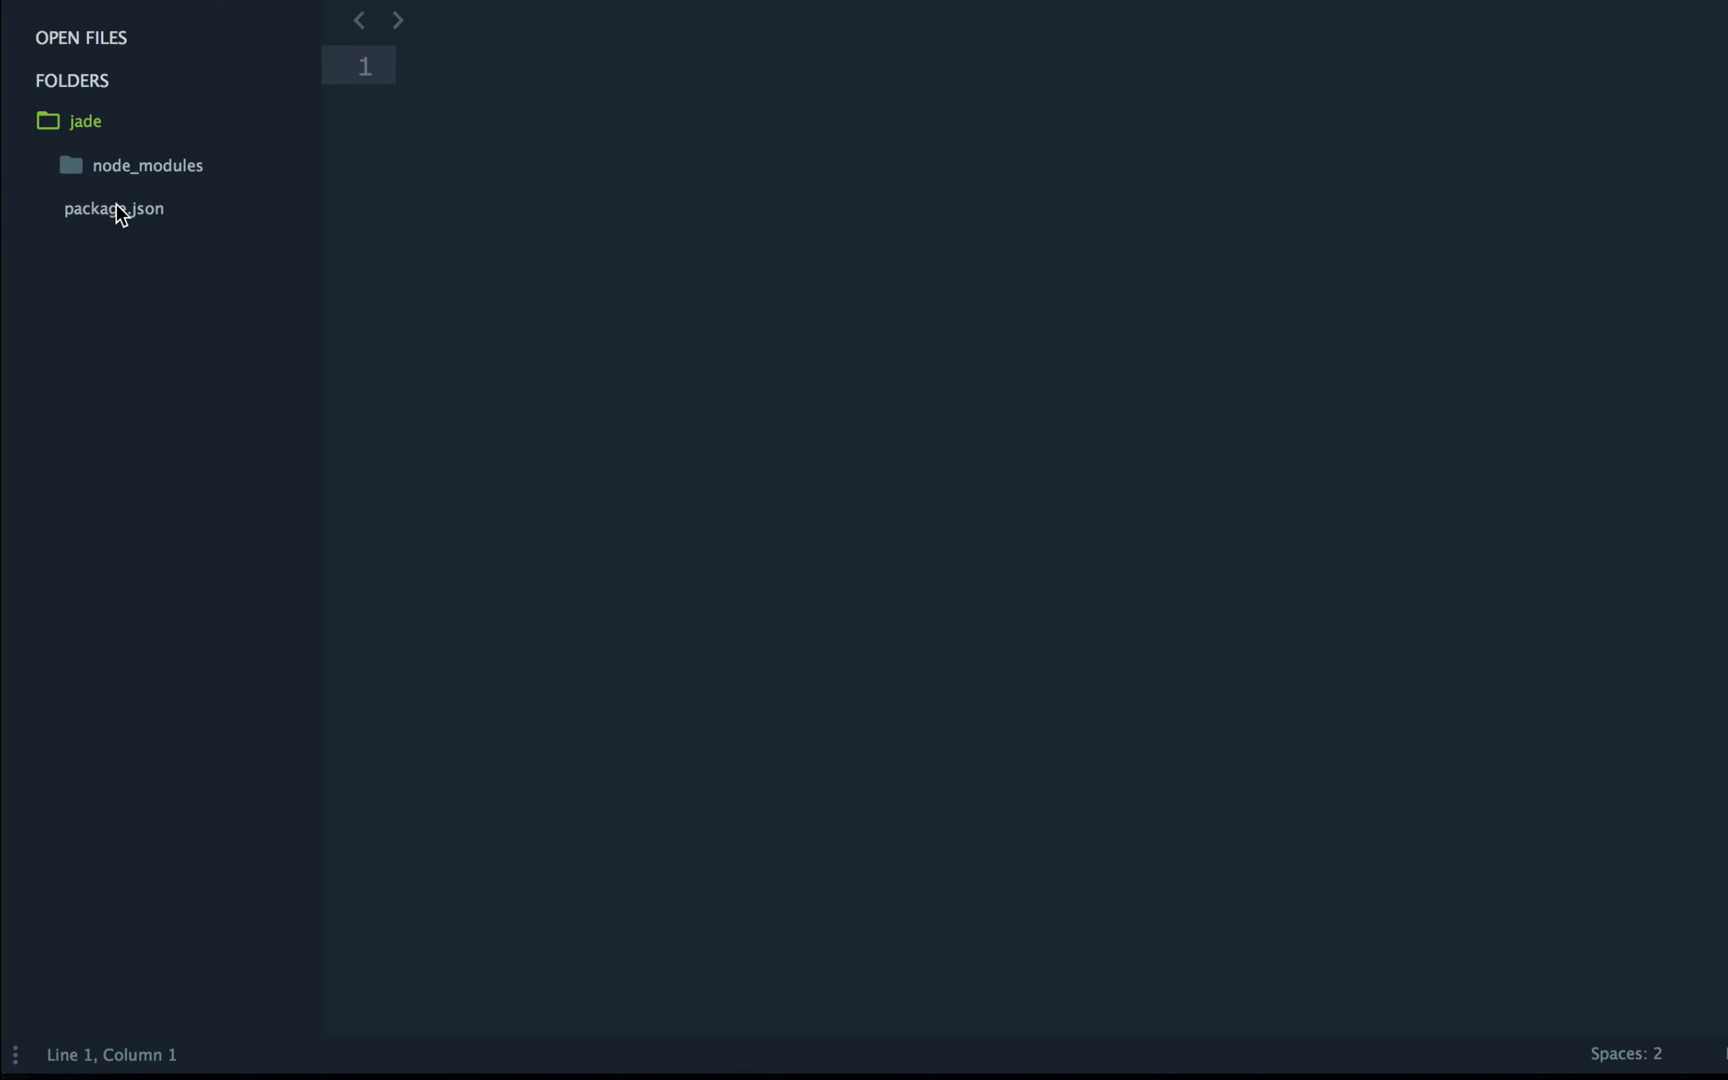
left_click(114, 208)
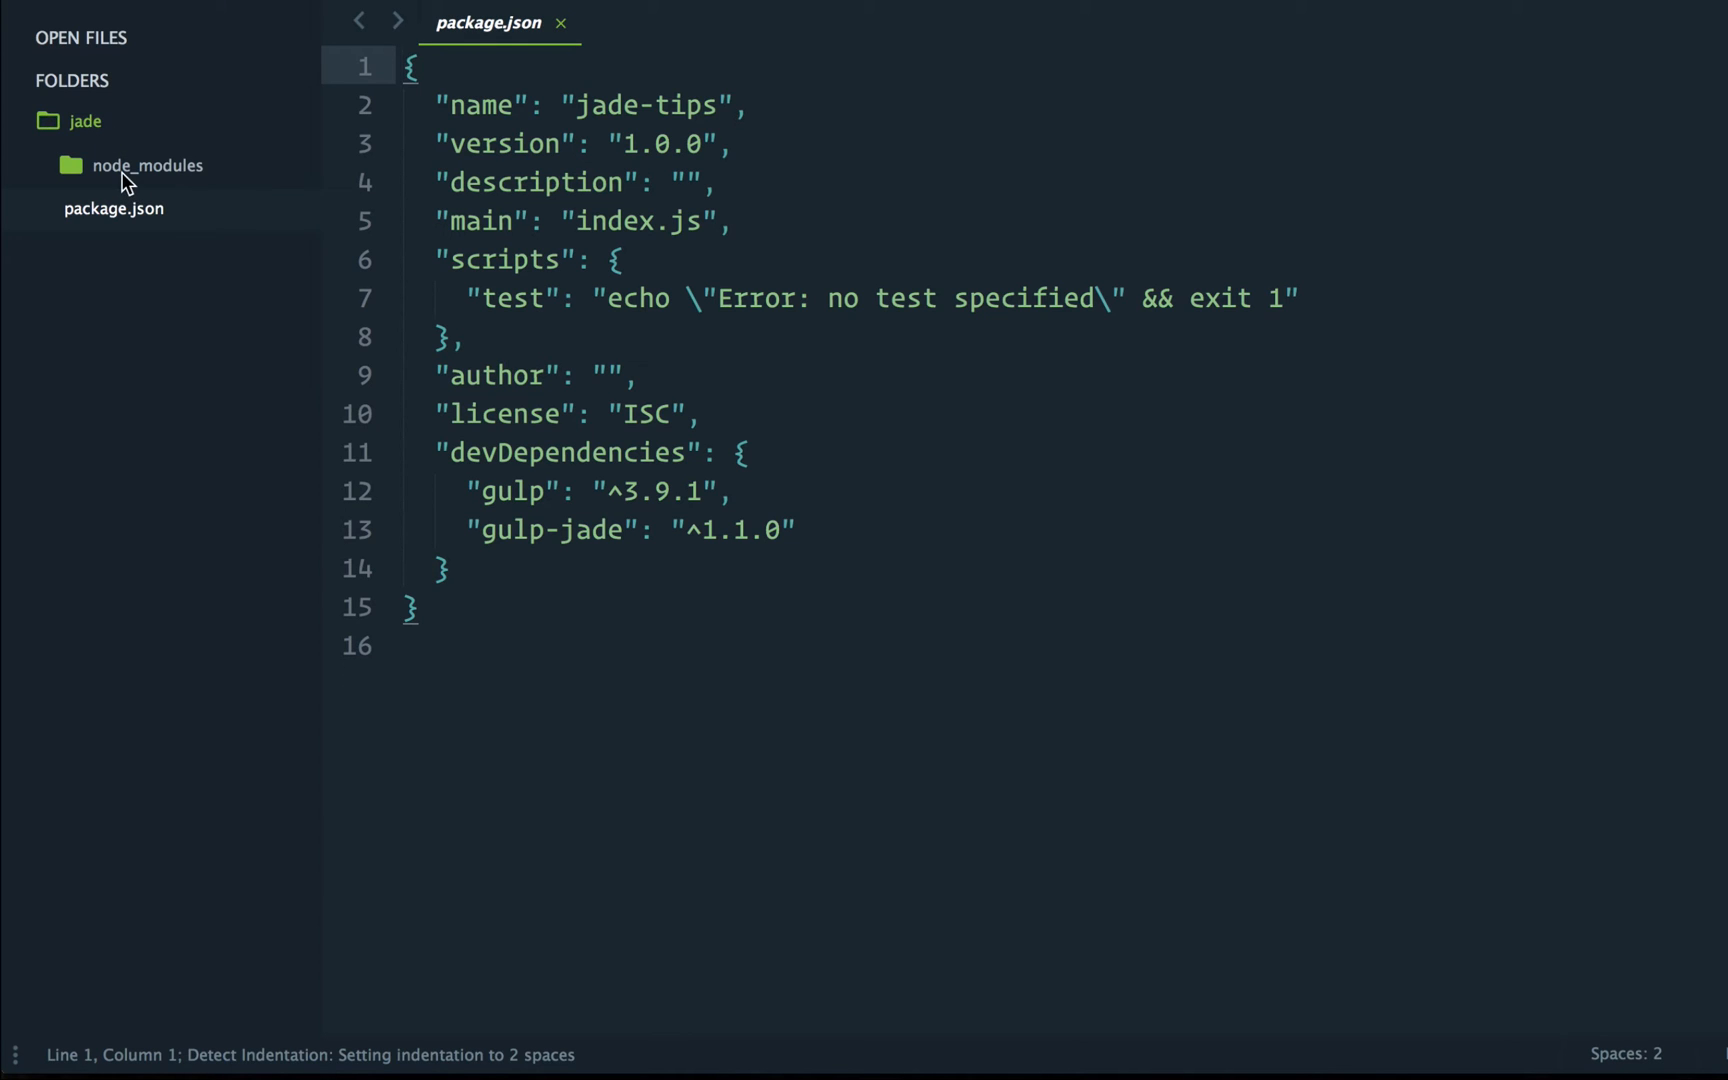
left_click(150, 165)
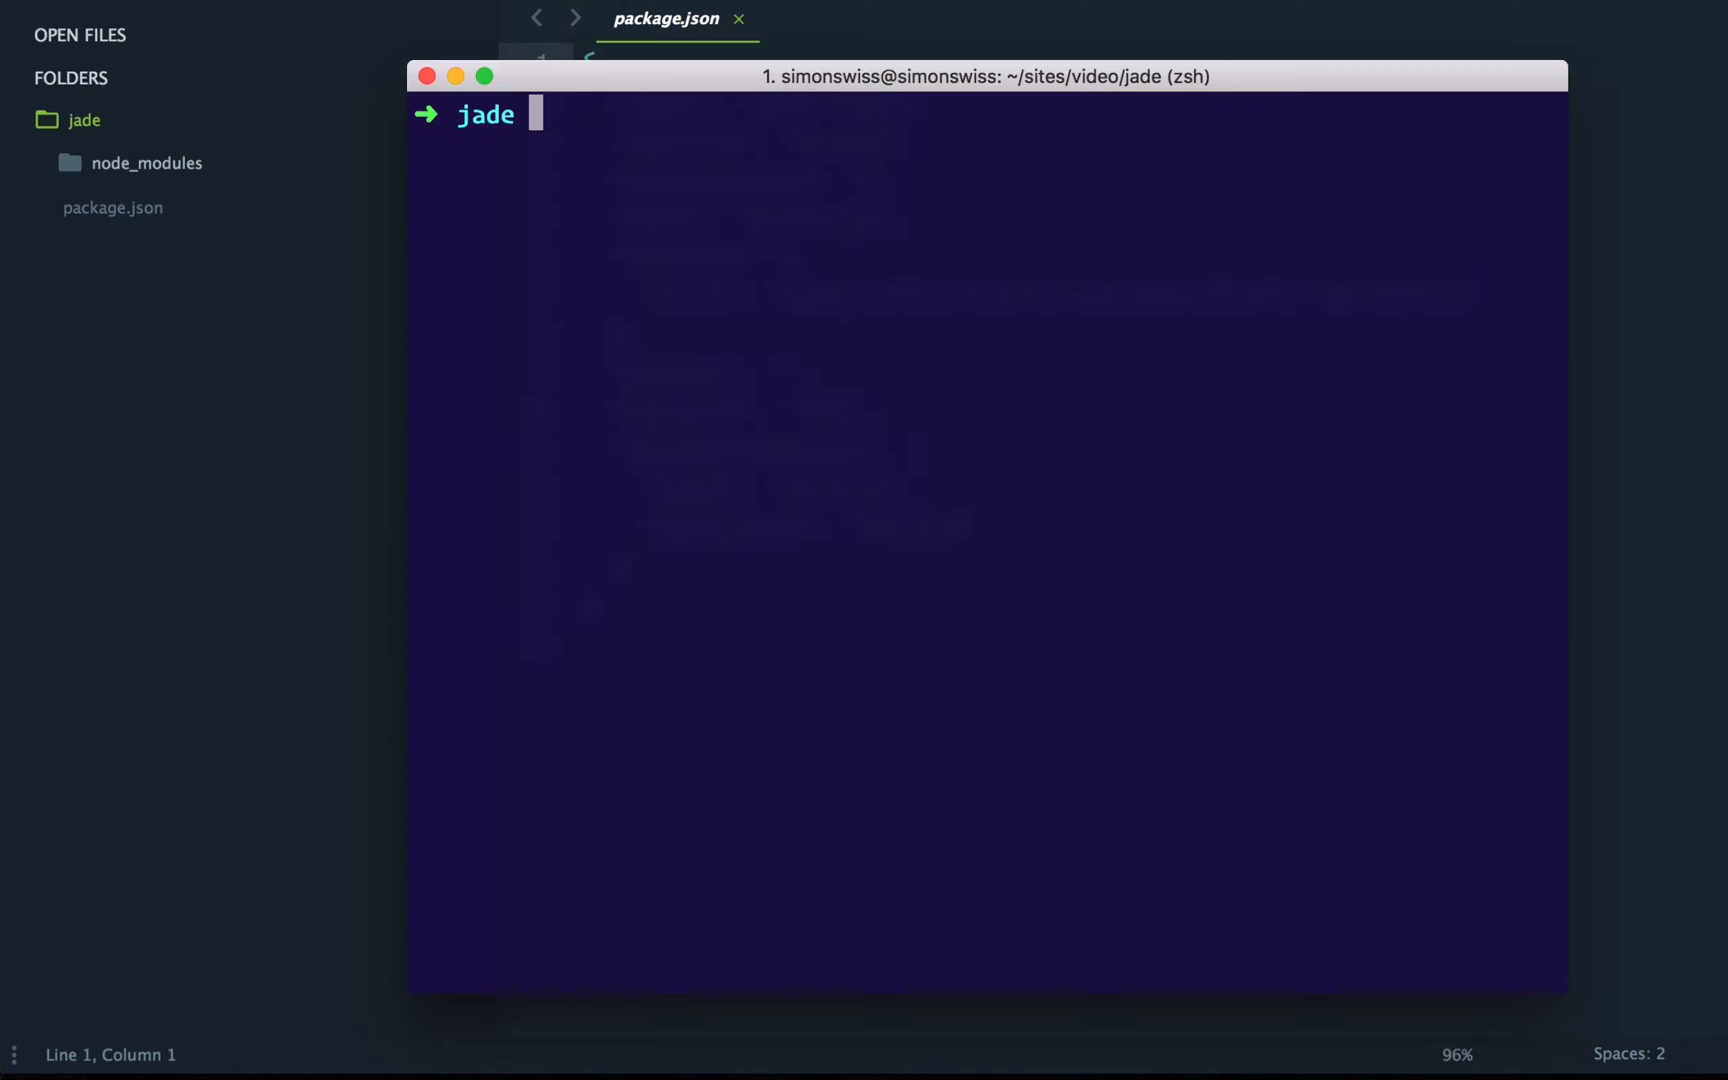
Step: Create src and dist folders and an empty gulpfile.js using mkdir and touch
type("mkdir")
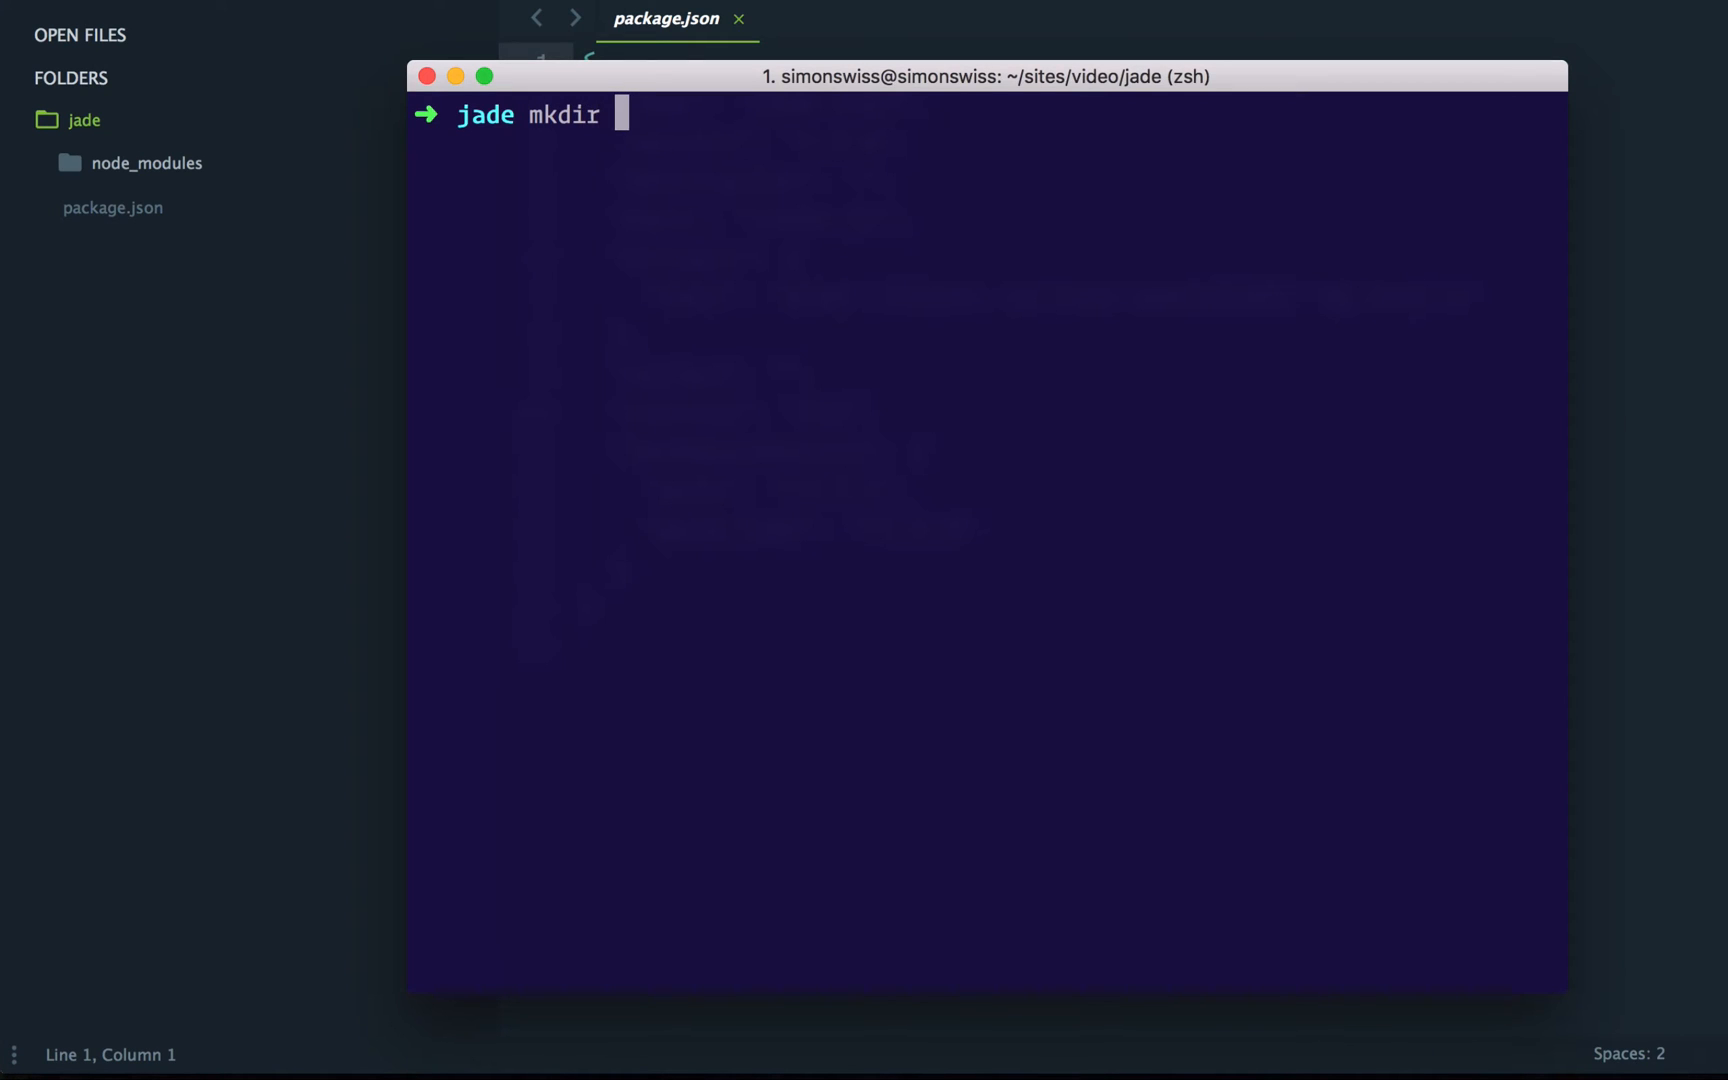
type("src dis")
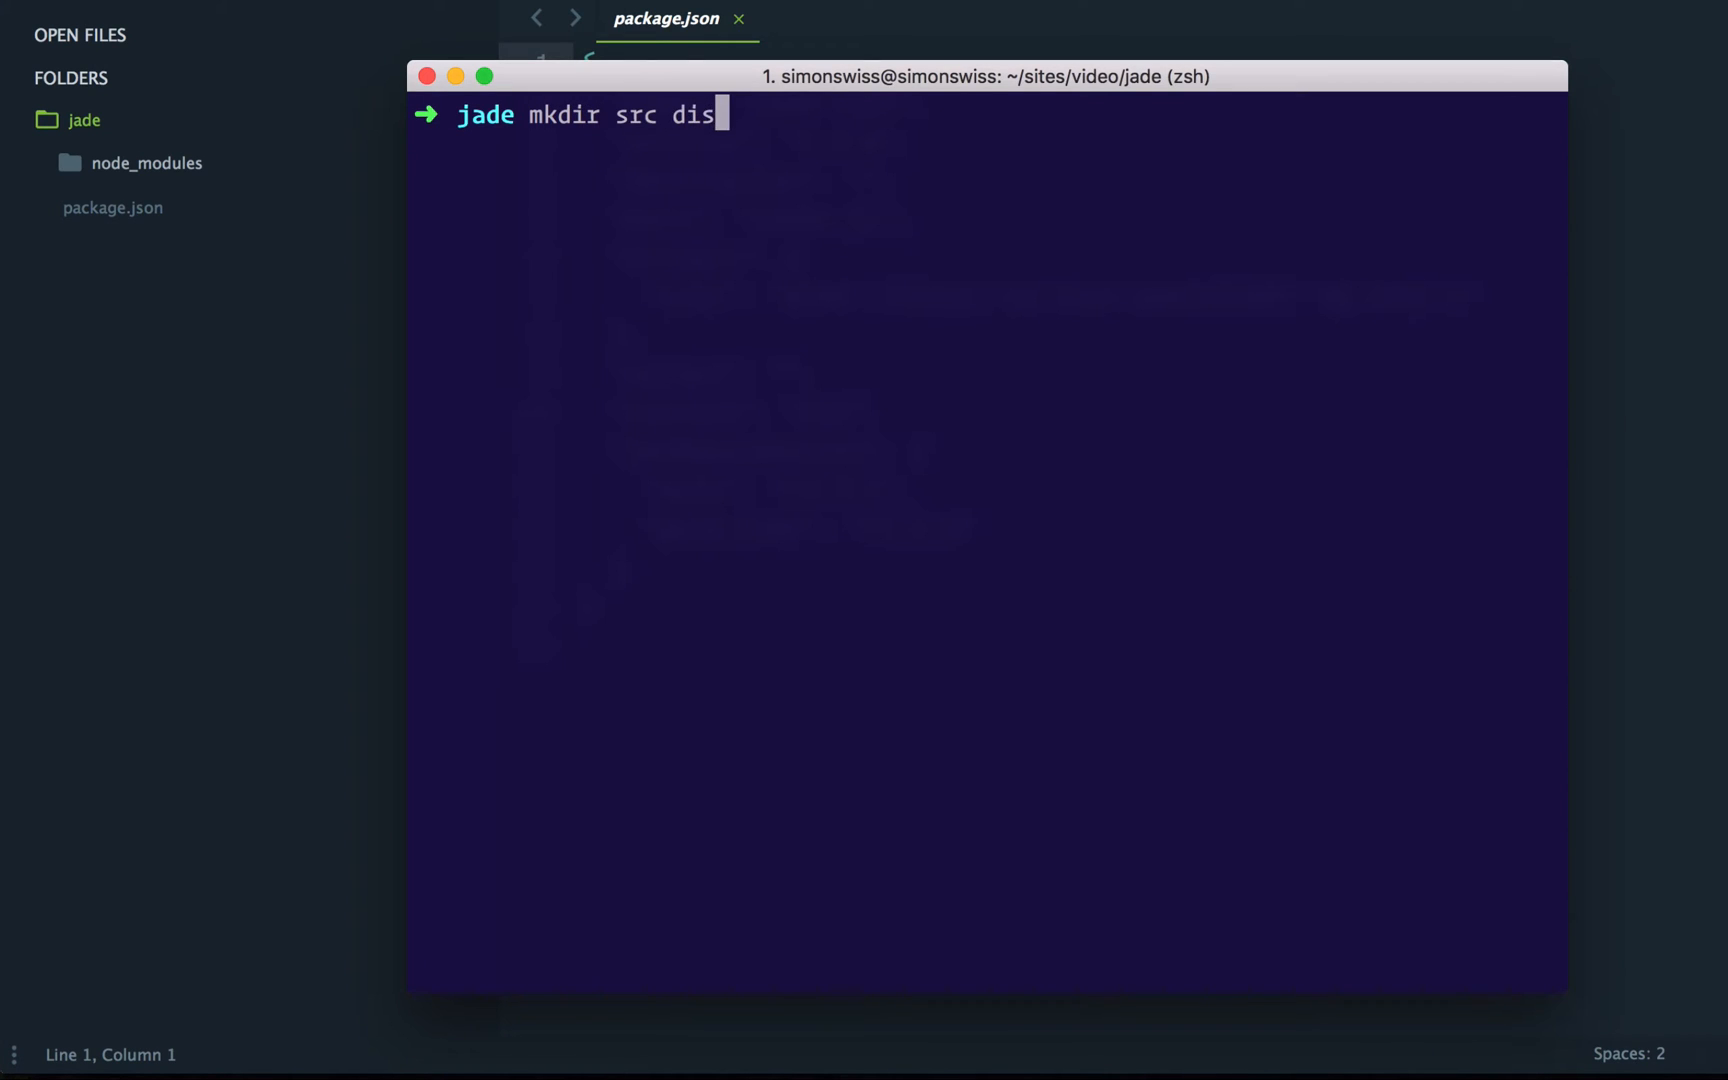
type("tou")
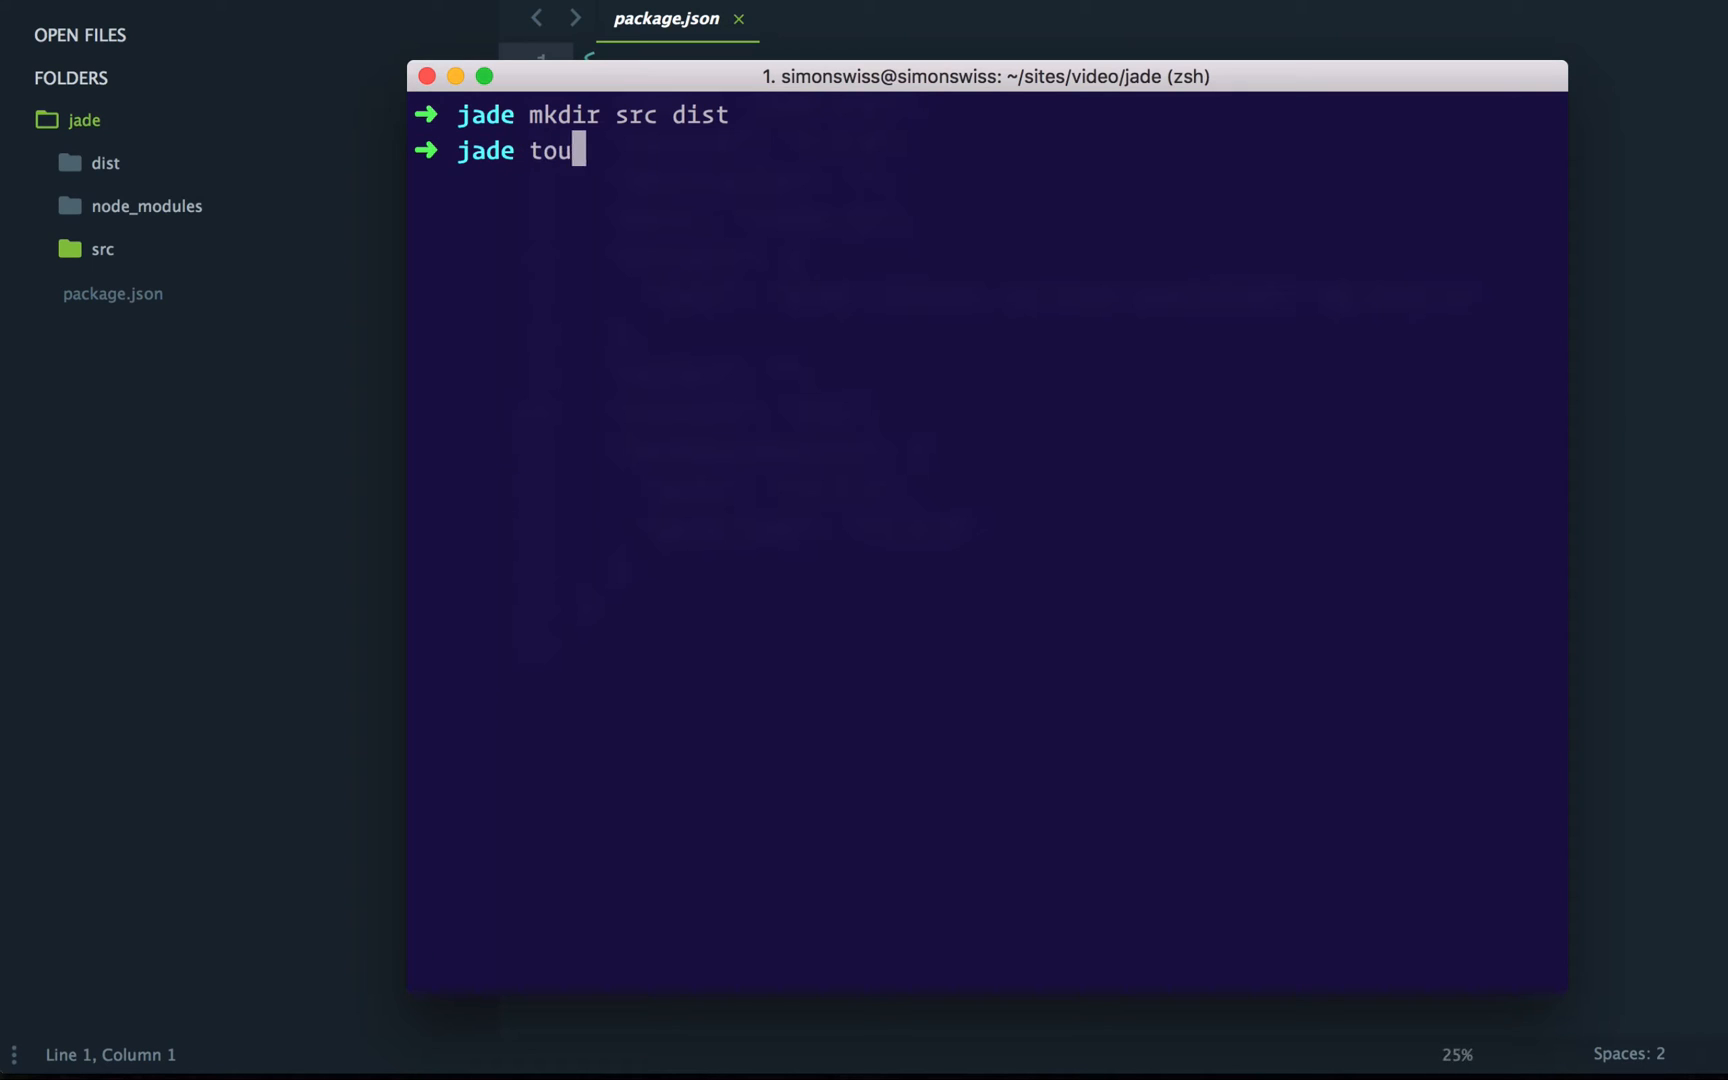
type("ch gulpfile.js")
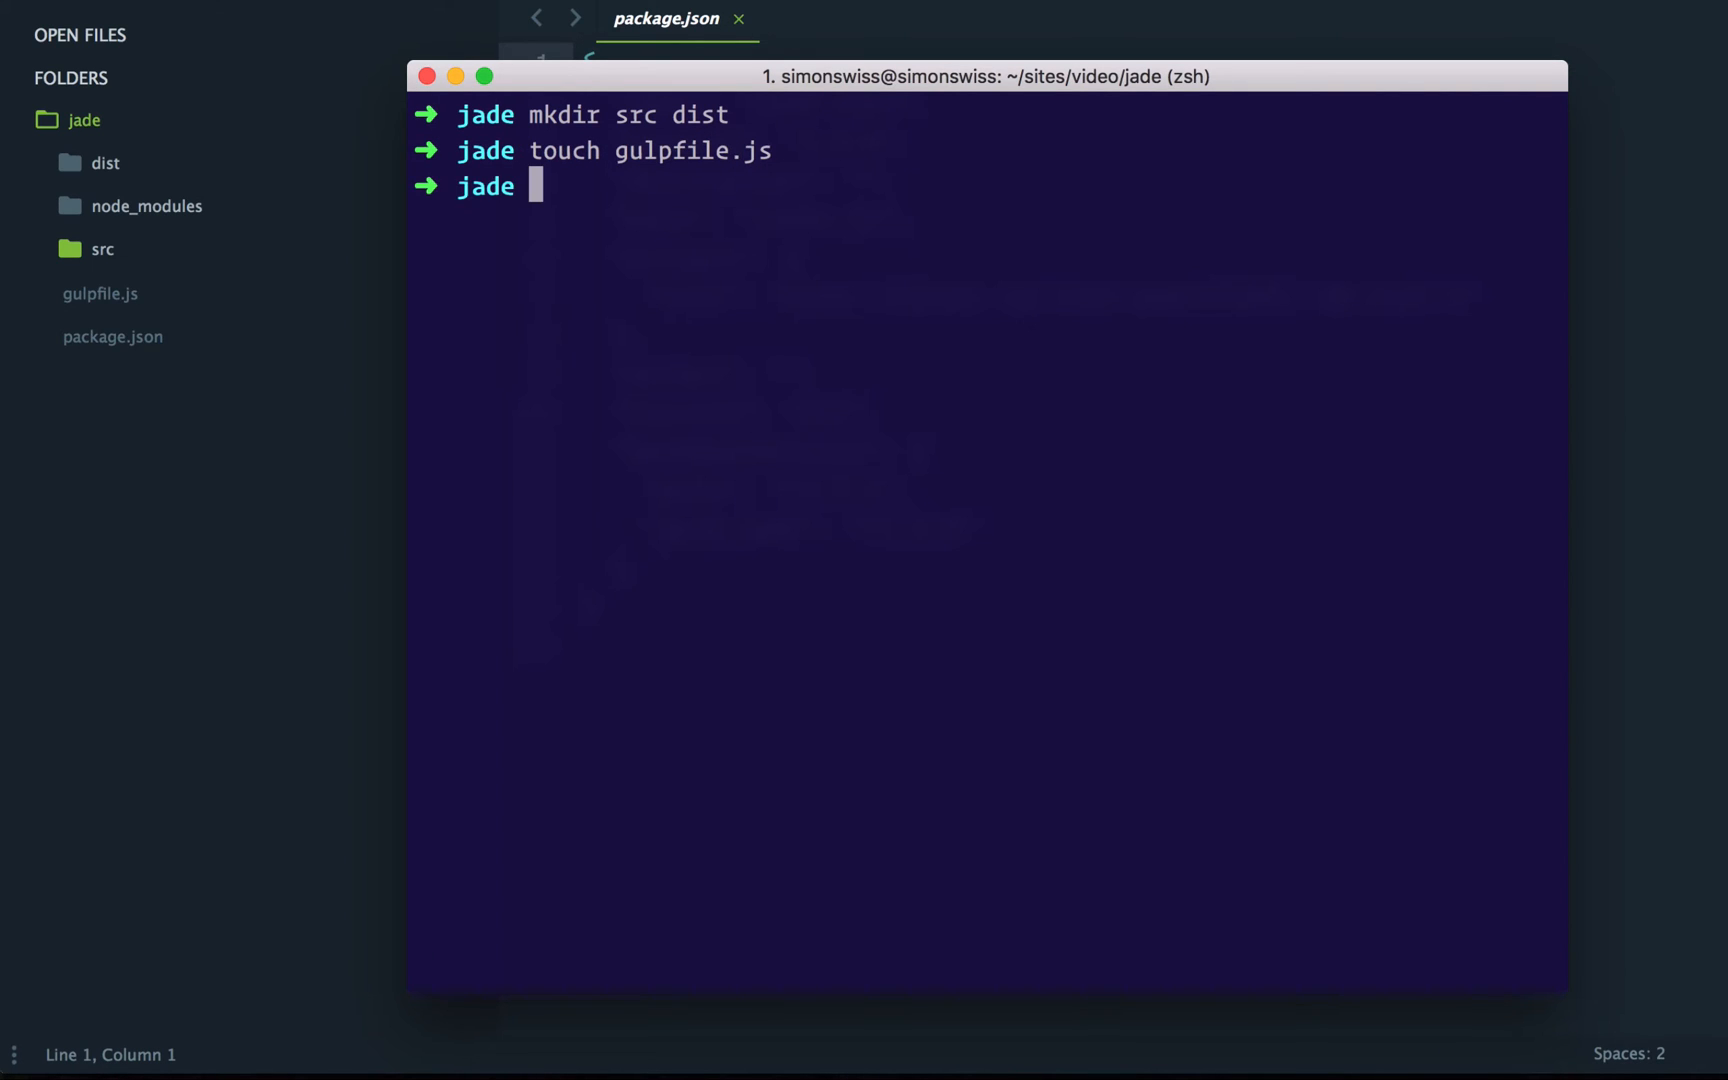
Step: Create hello.jade inside src, then open gulpfile.js in Sublime Text
type("cd src")
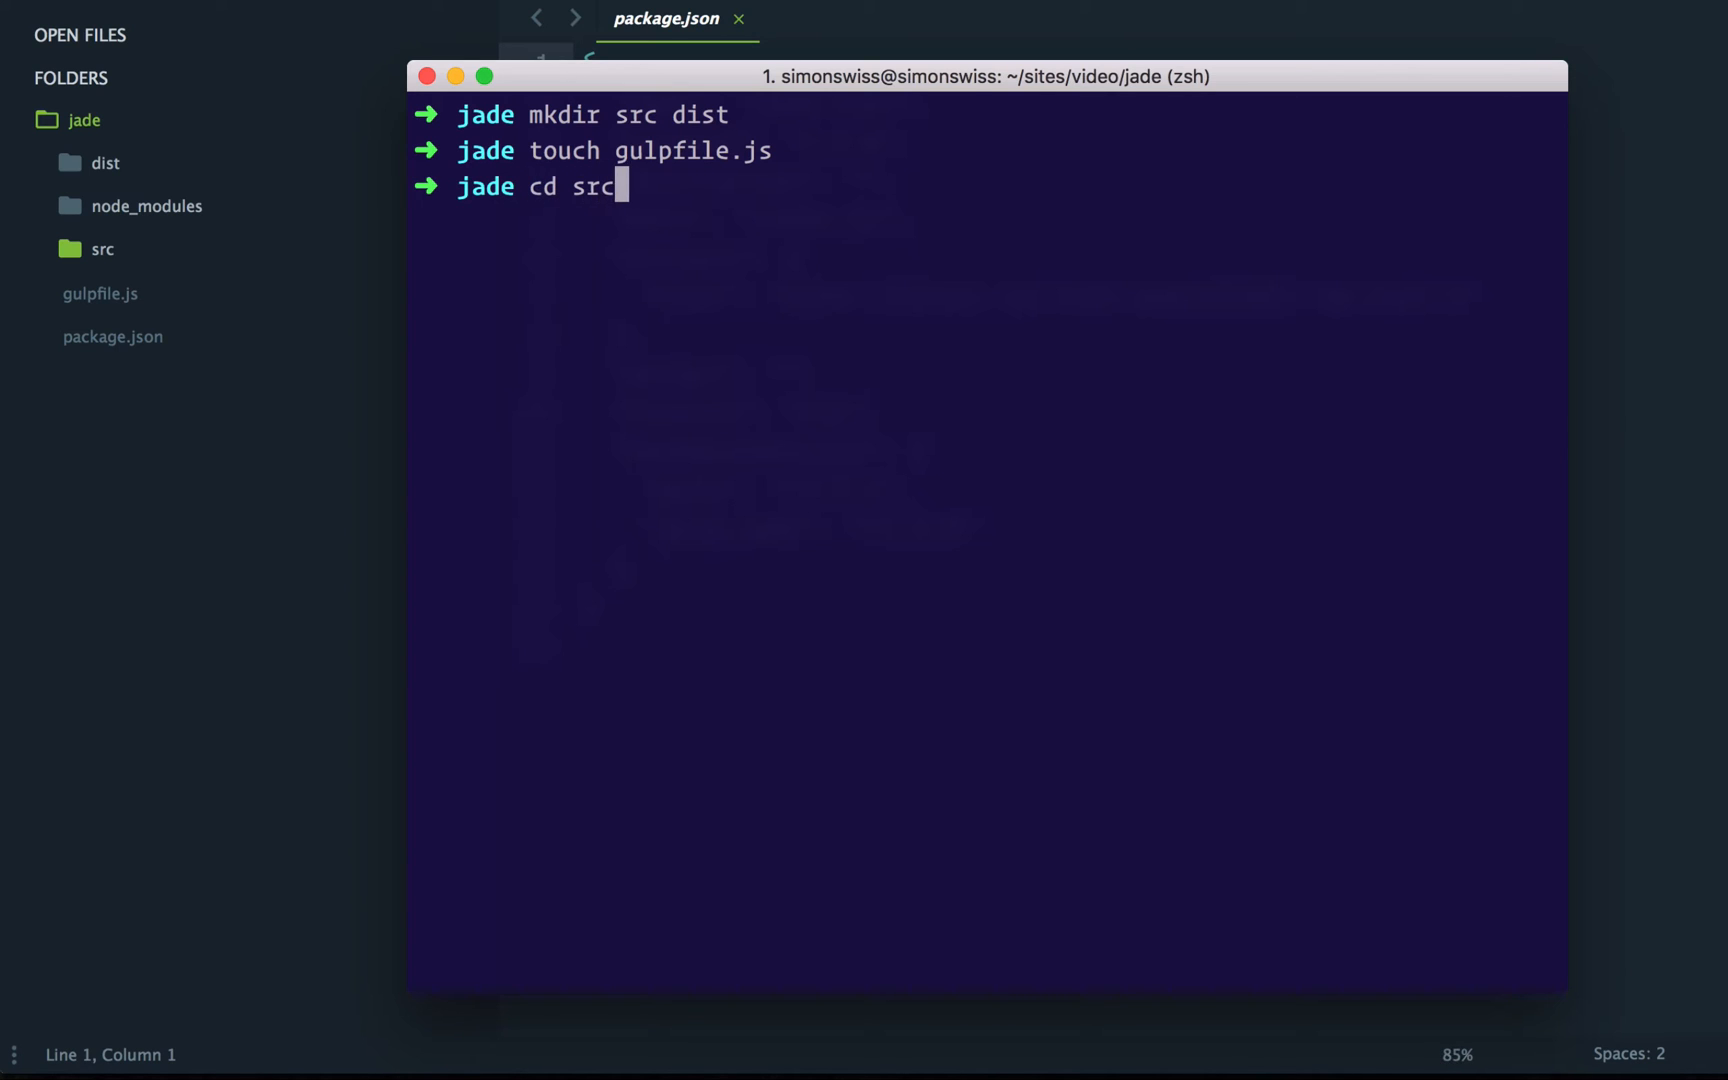
type("touch")
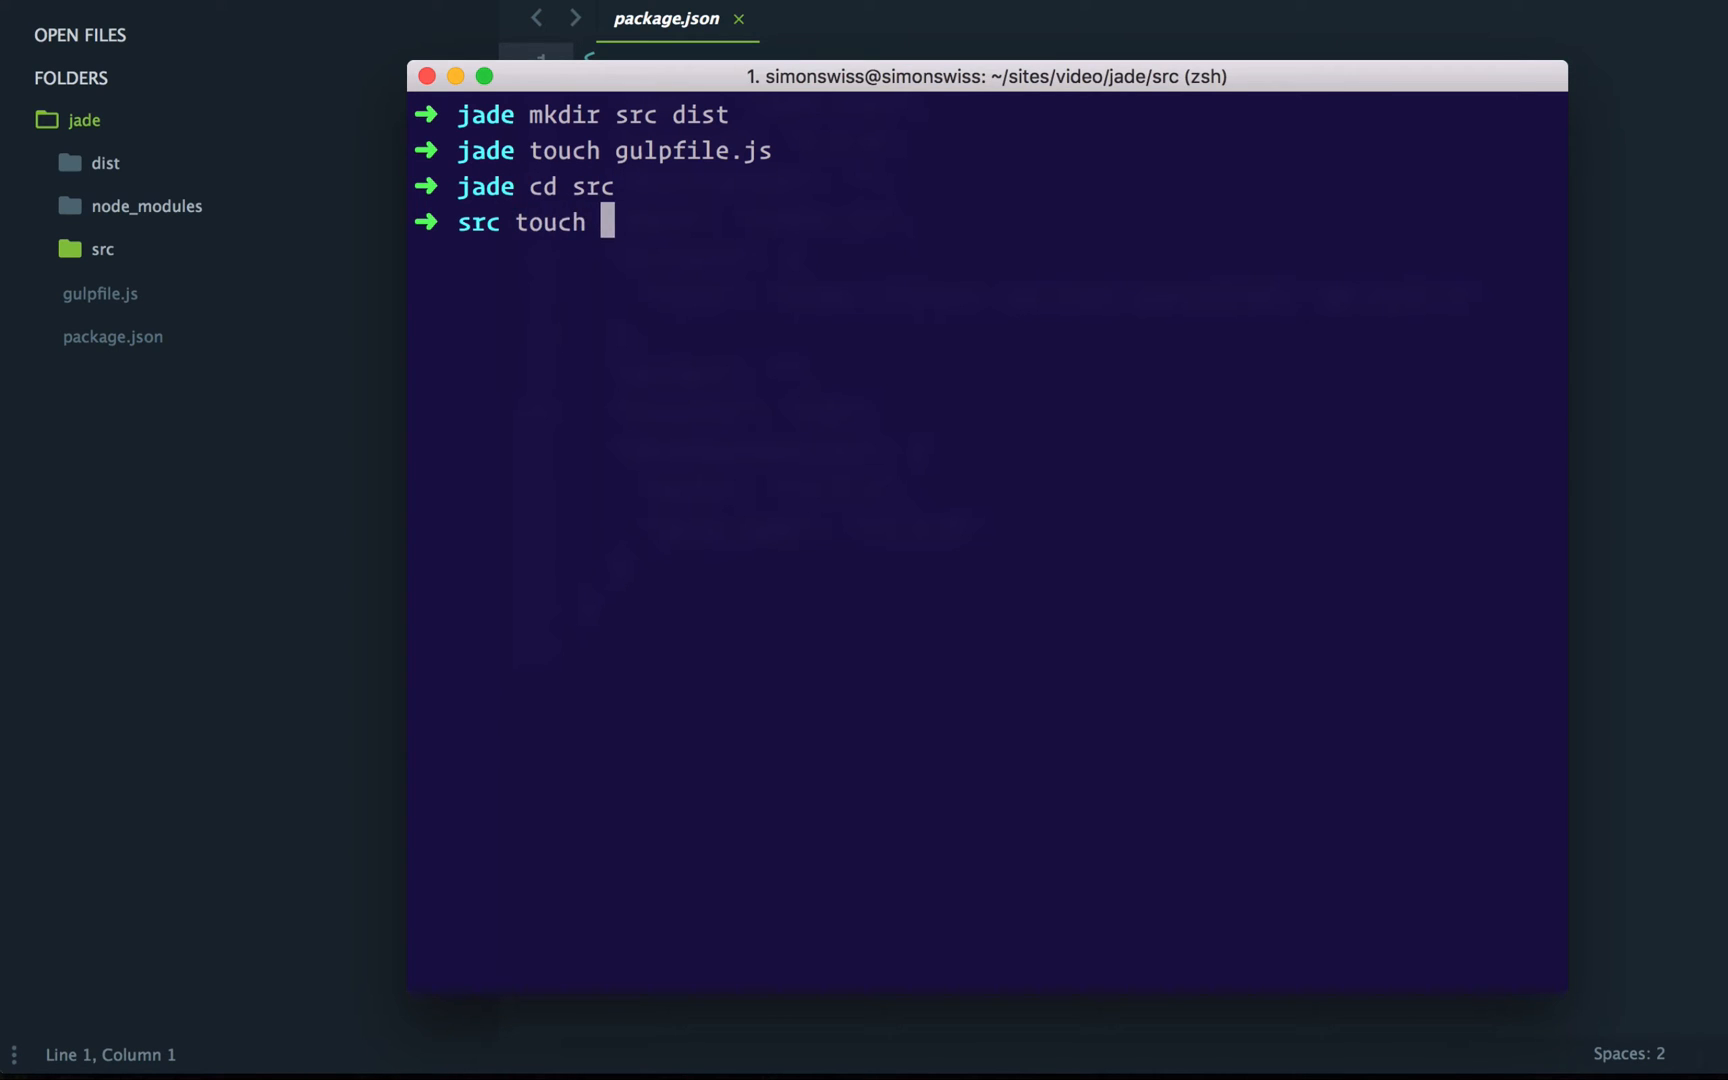
type("hello.jade")
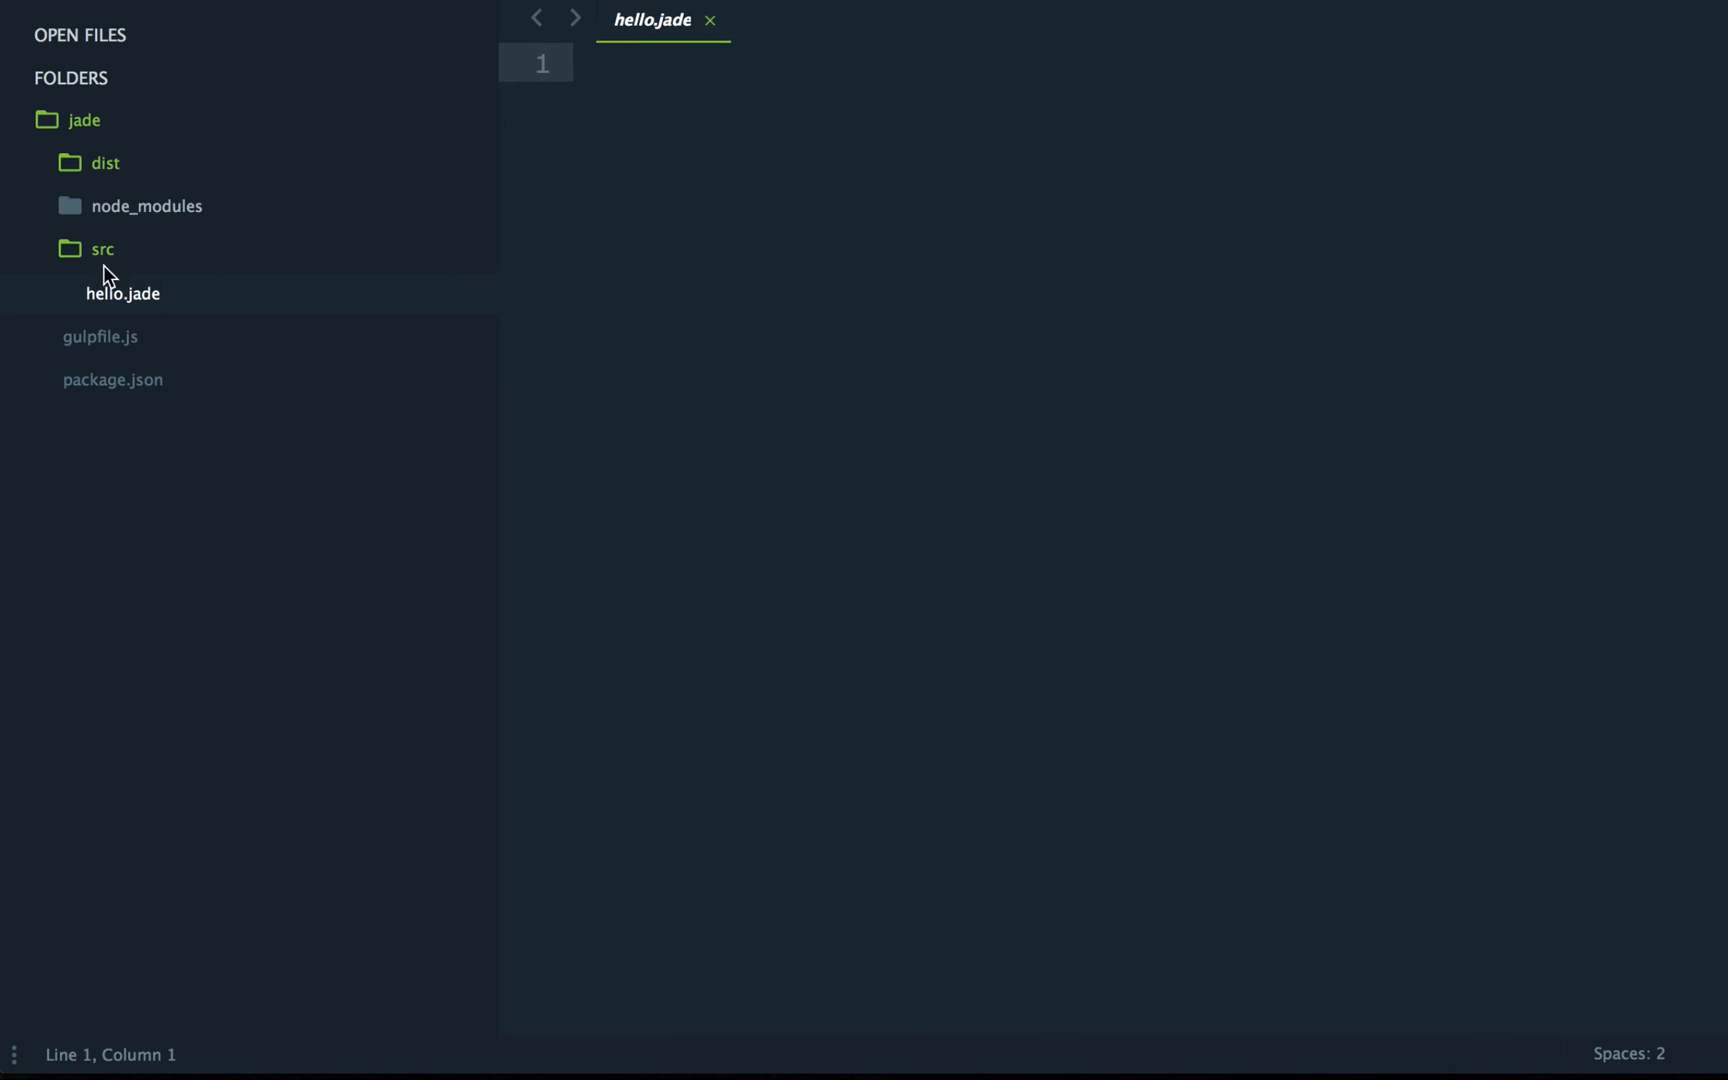
left_click(100, 336)
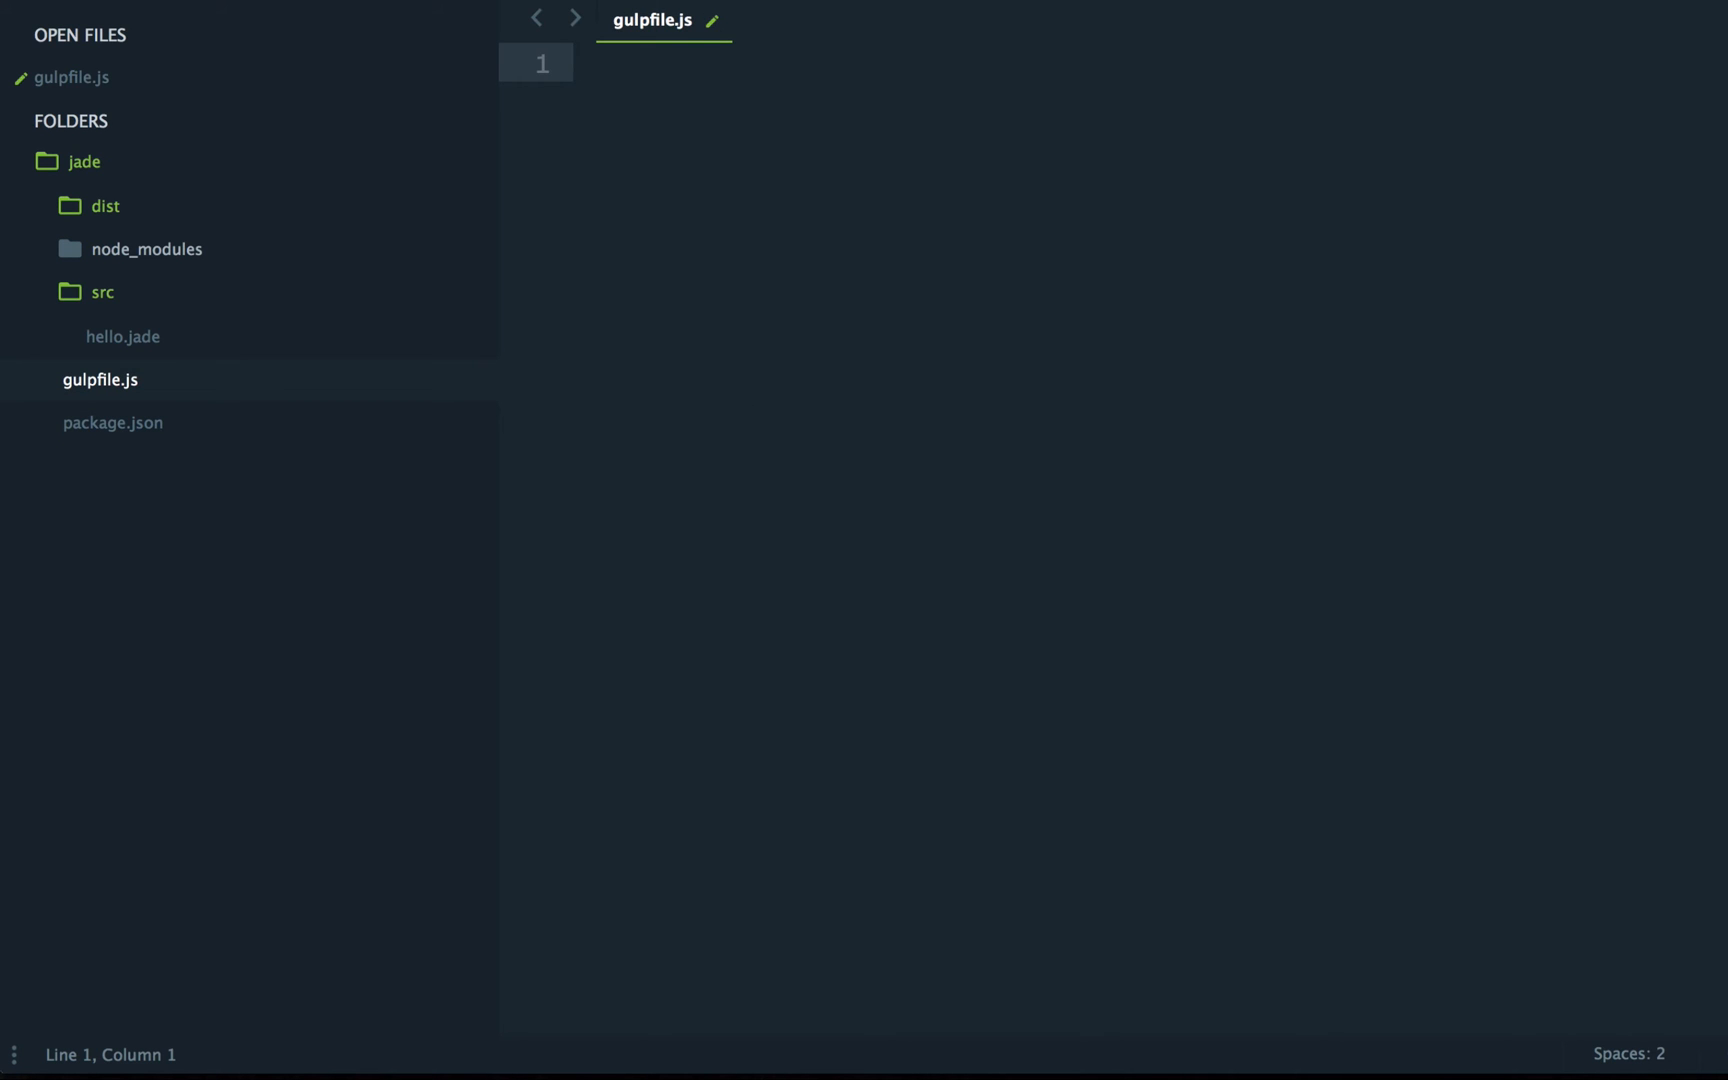
Step: Declare var gulp = require('gulp'); in gulpfile.js
type("v")
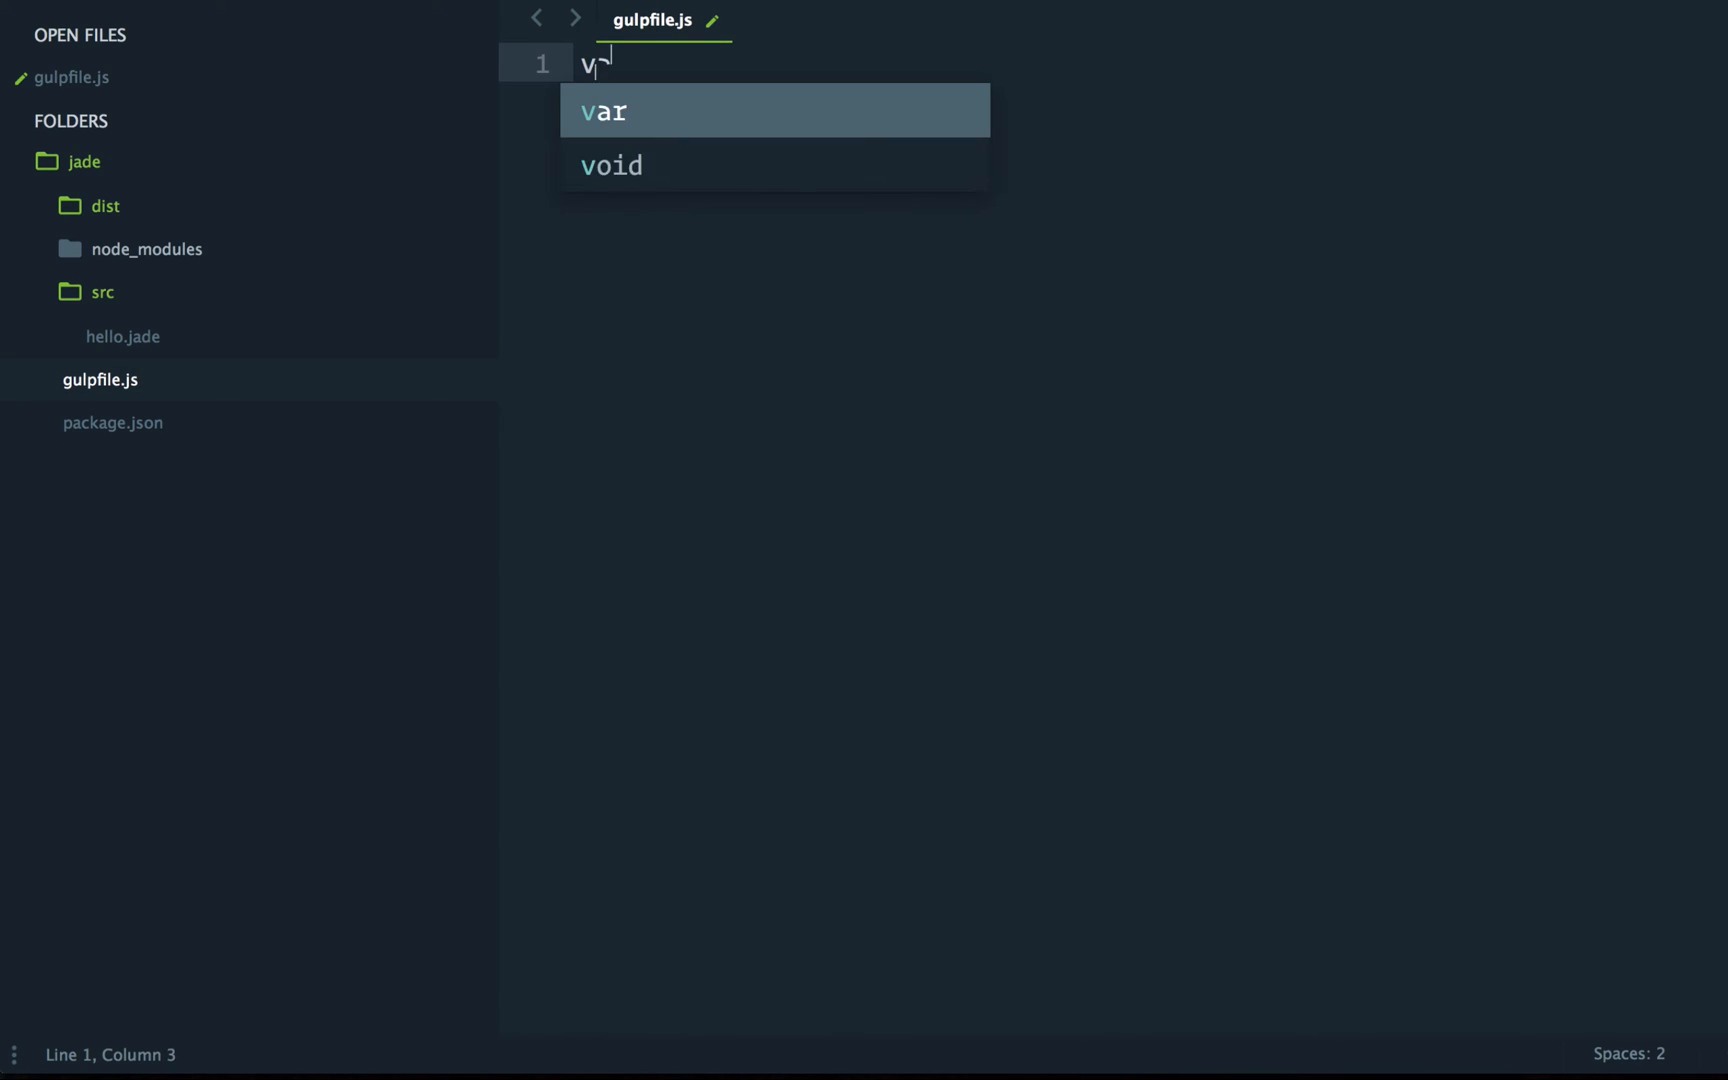
type("ar gulp = require")
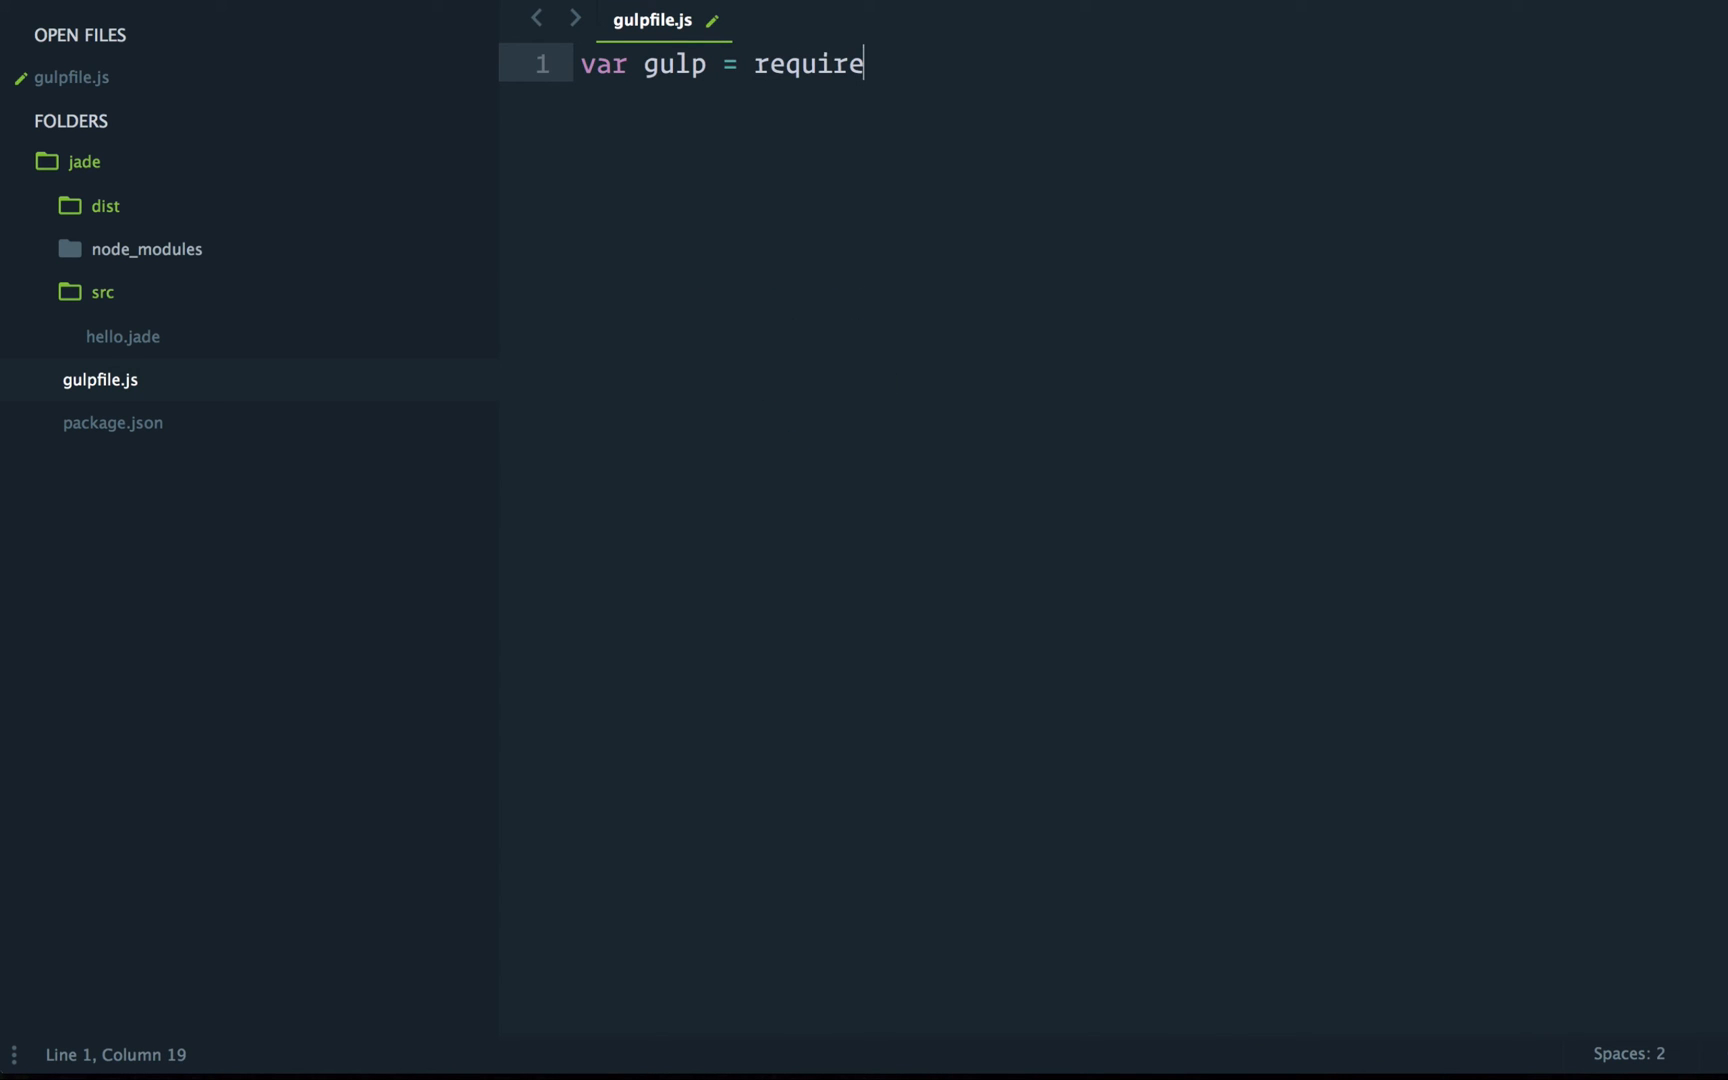
type("('gulp')")
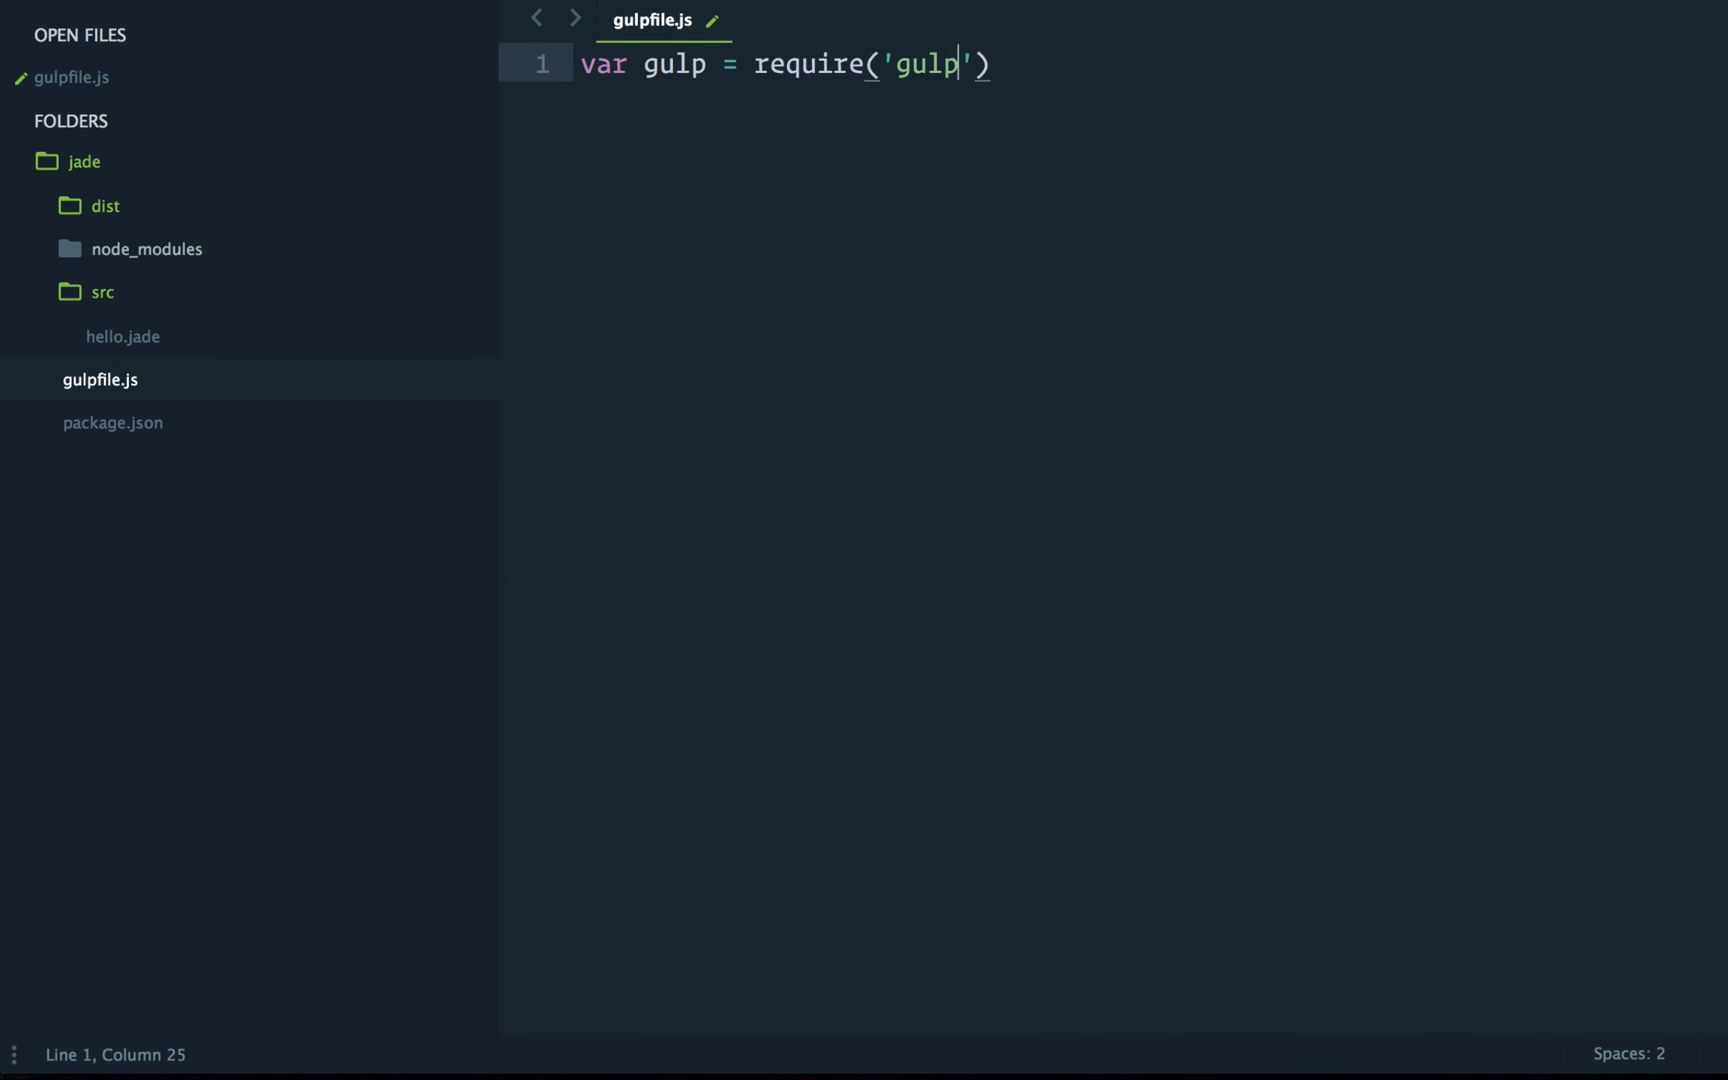
type(";")
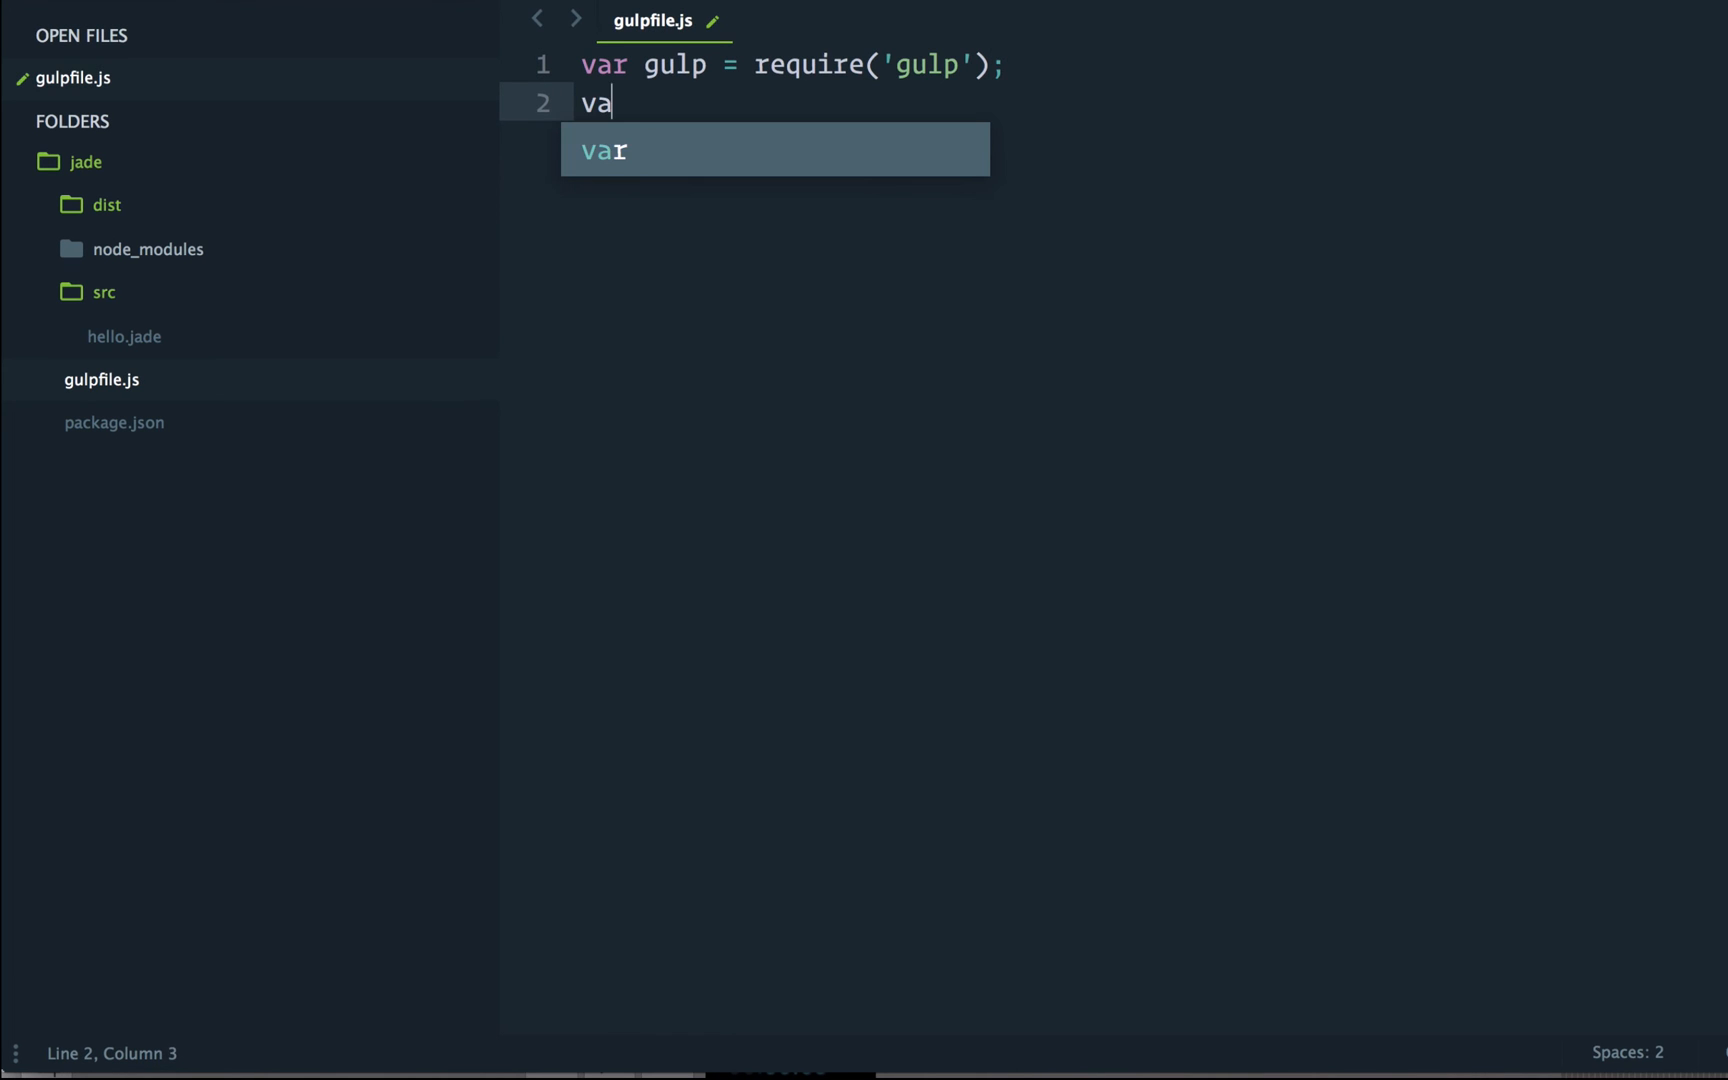
Step: Add var jade = require('gulp-jade') and begin a '/* ##### jade' section comment
type("r jade = re")
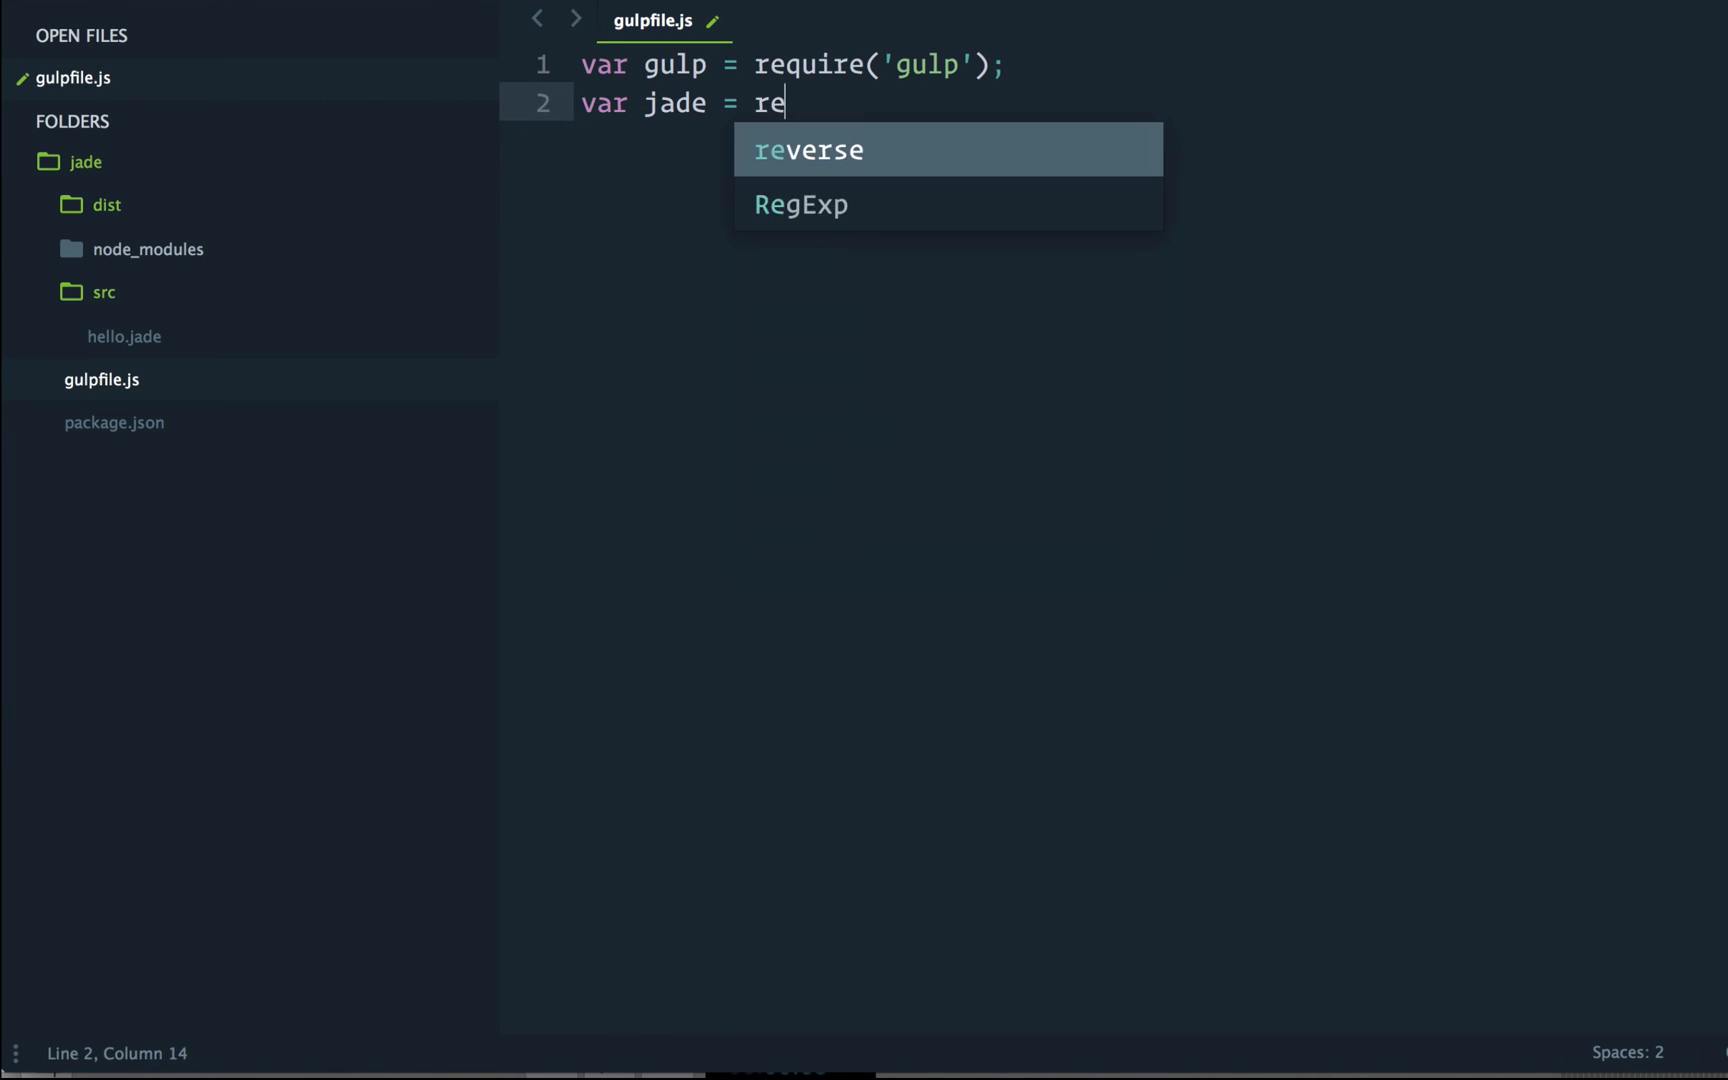
type("quire('gul")
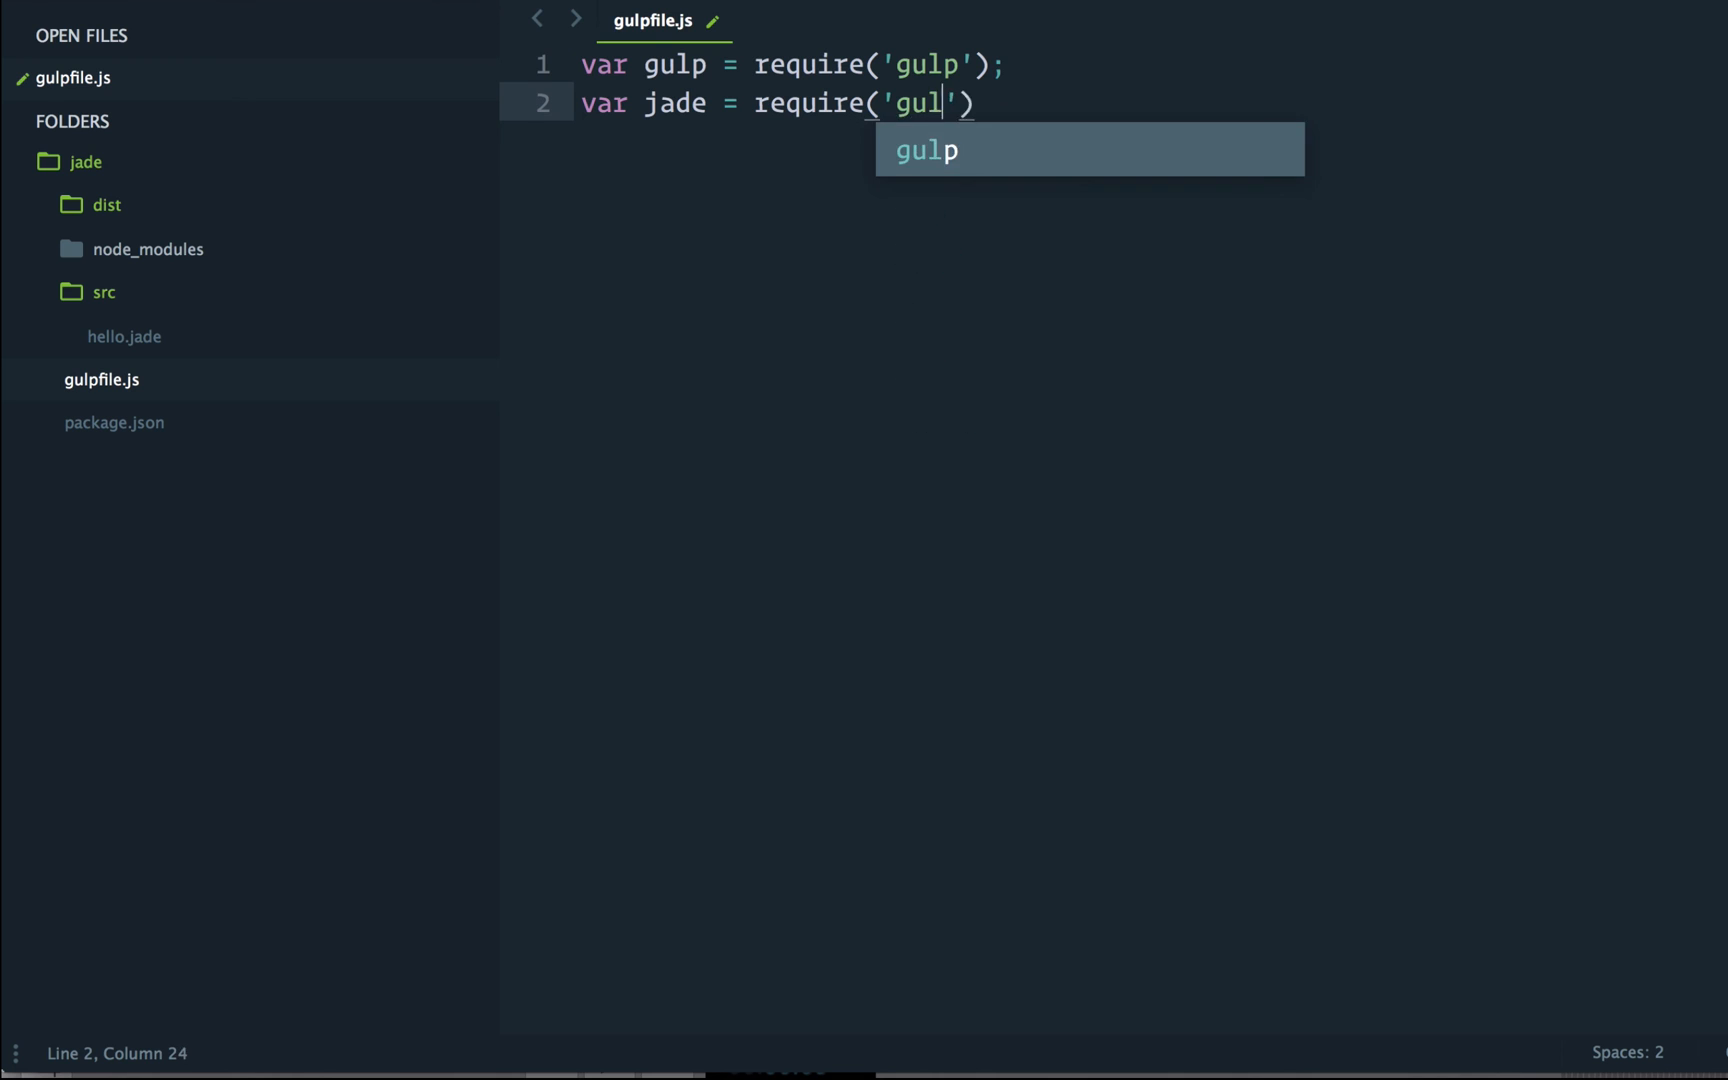
type("p-jade")
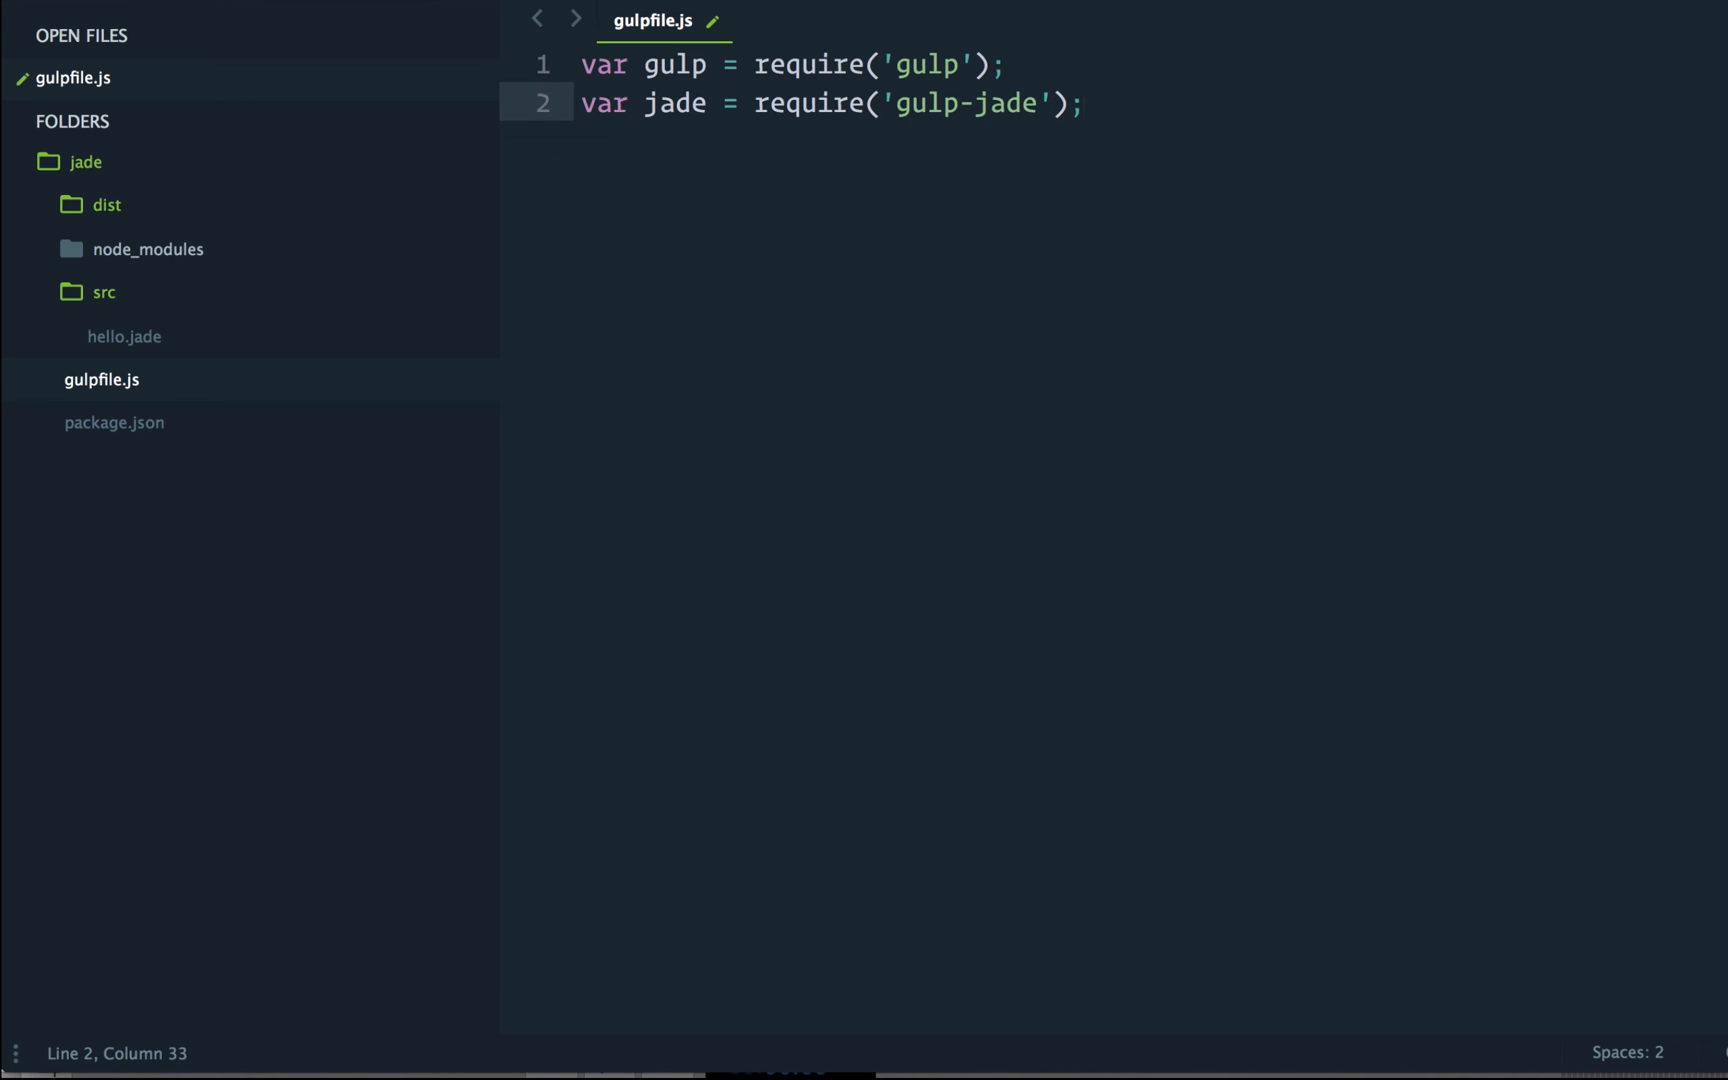
type("/* ##### ja")
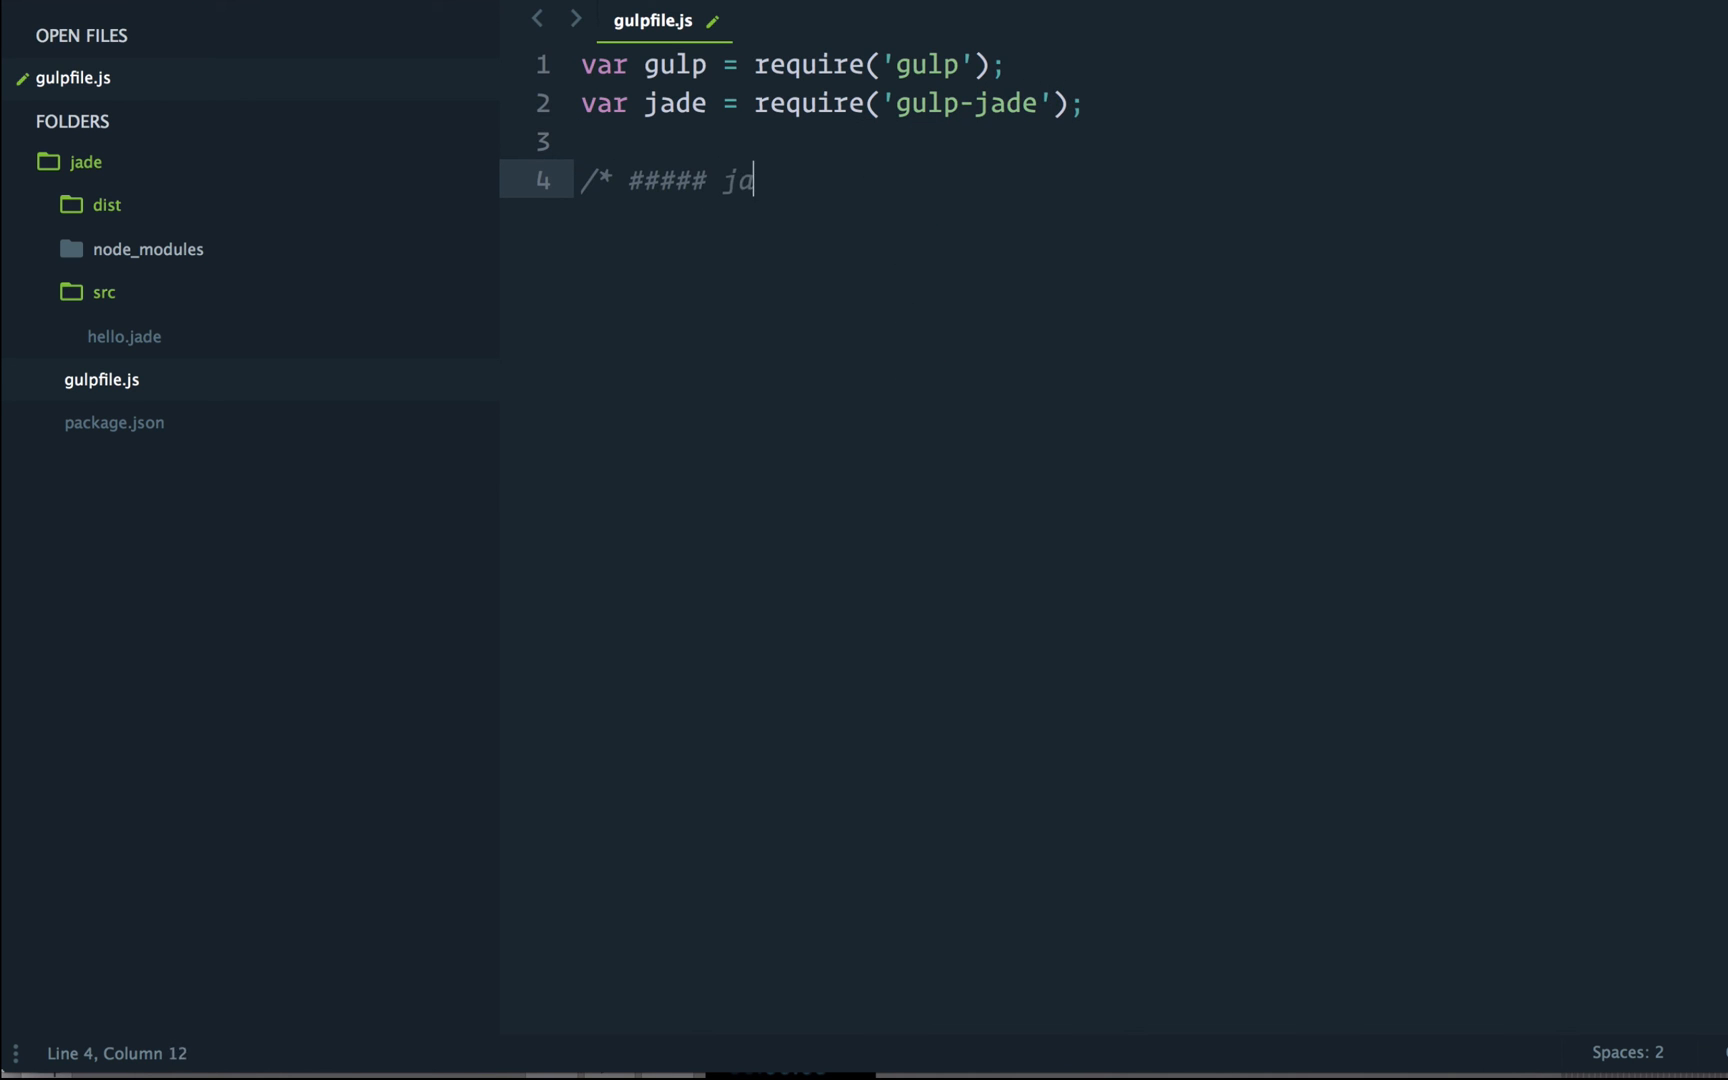